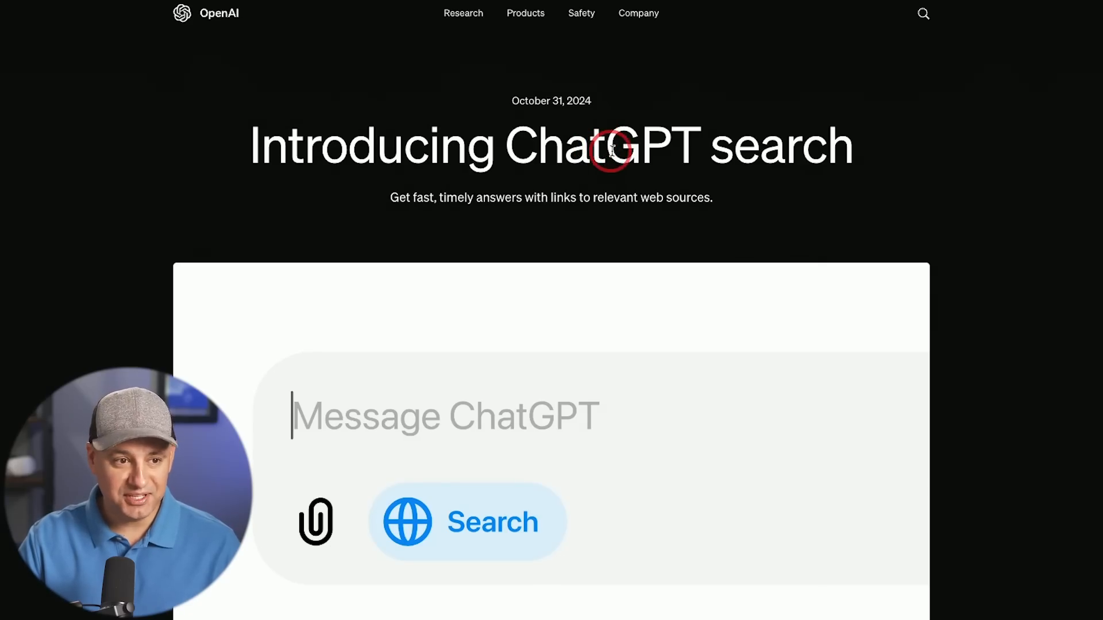
mouse_move(843, 158)
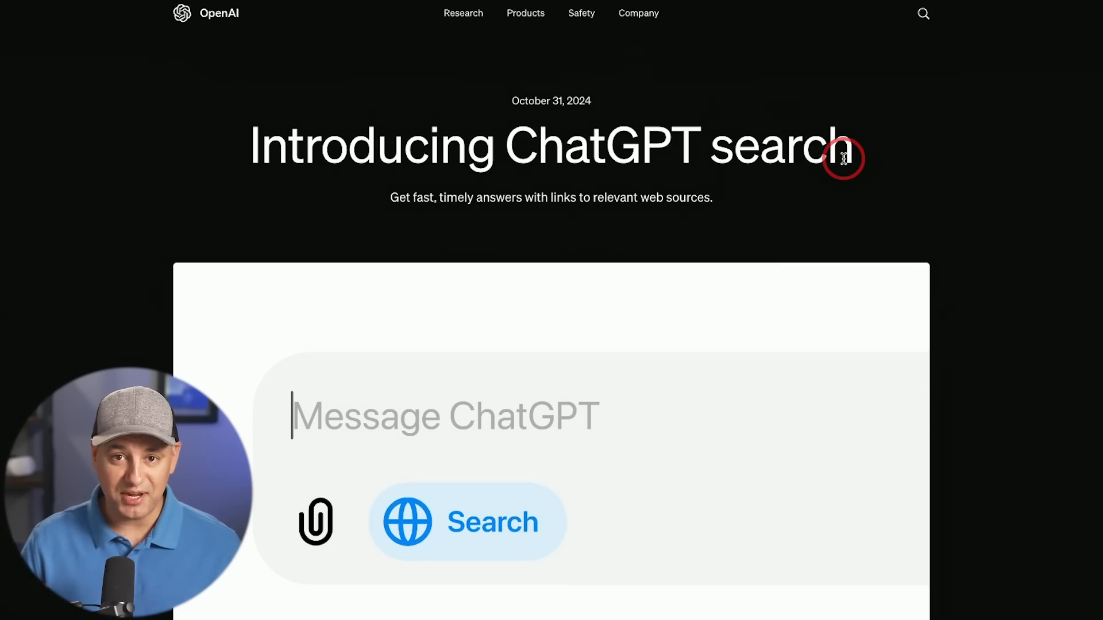
mouse_move(583, 211)
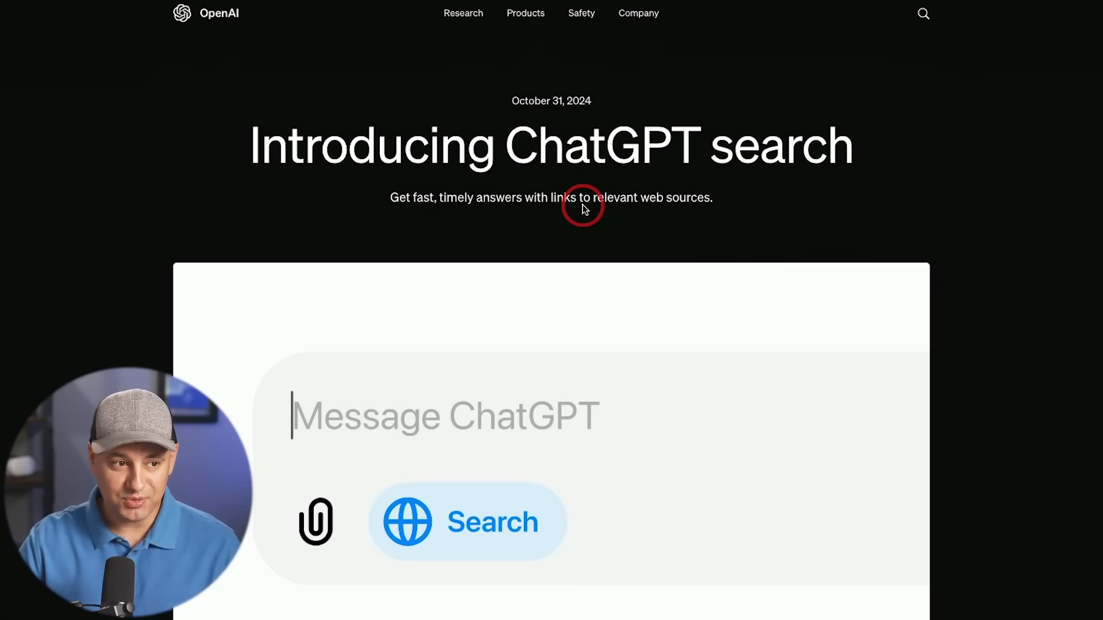
mouse_move(938, 213)
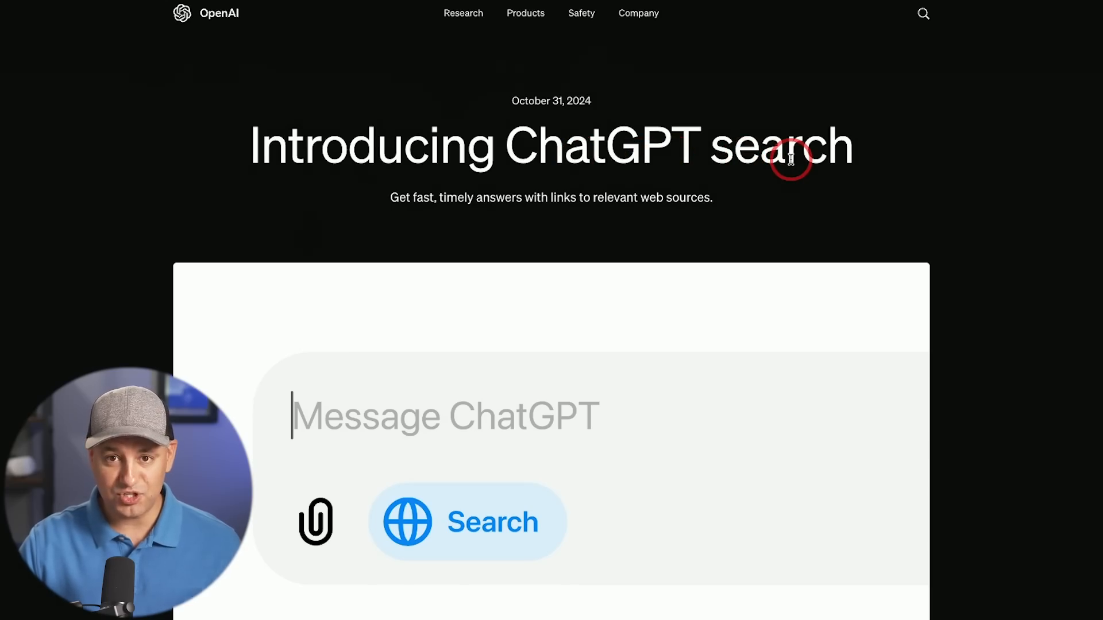
mouse_move(923, 176)
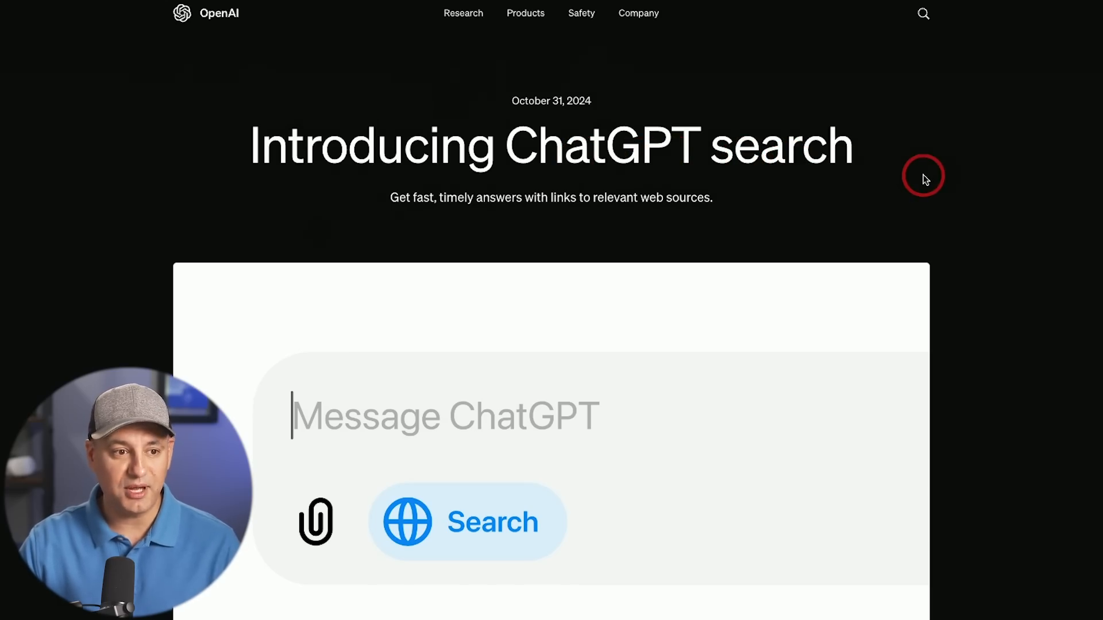
mouse_move(971, 183)
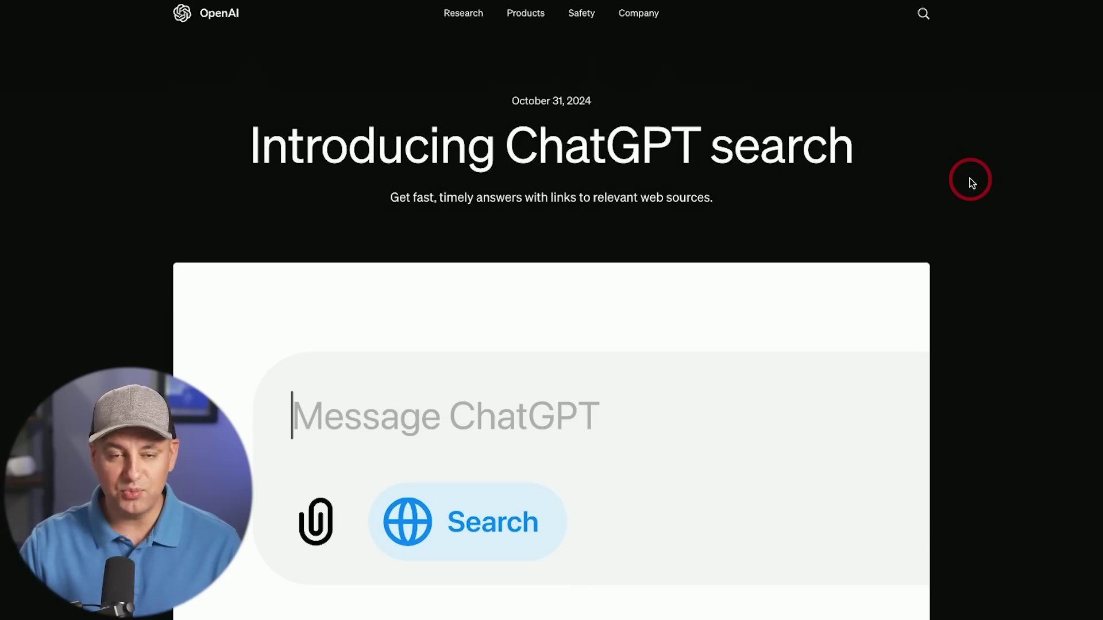
Scroll down the announcement past the availability text to the New York weather example
scroll(down, 3)
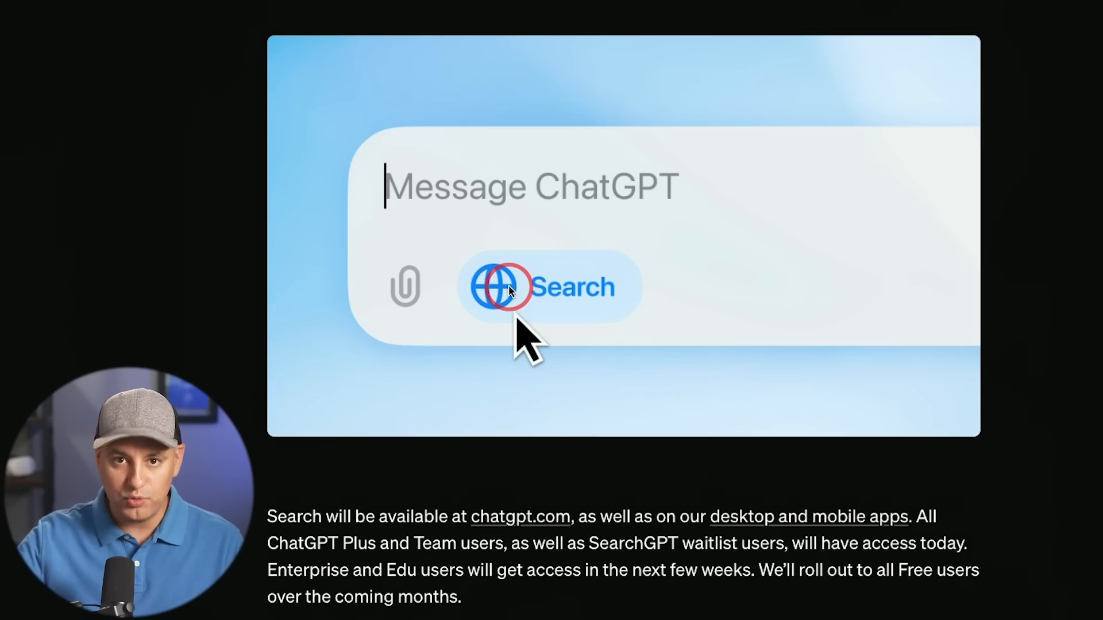
scroll(down, 3)
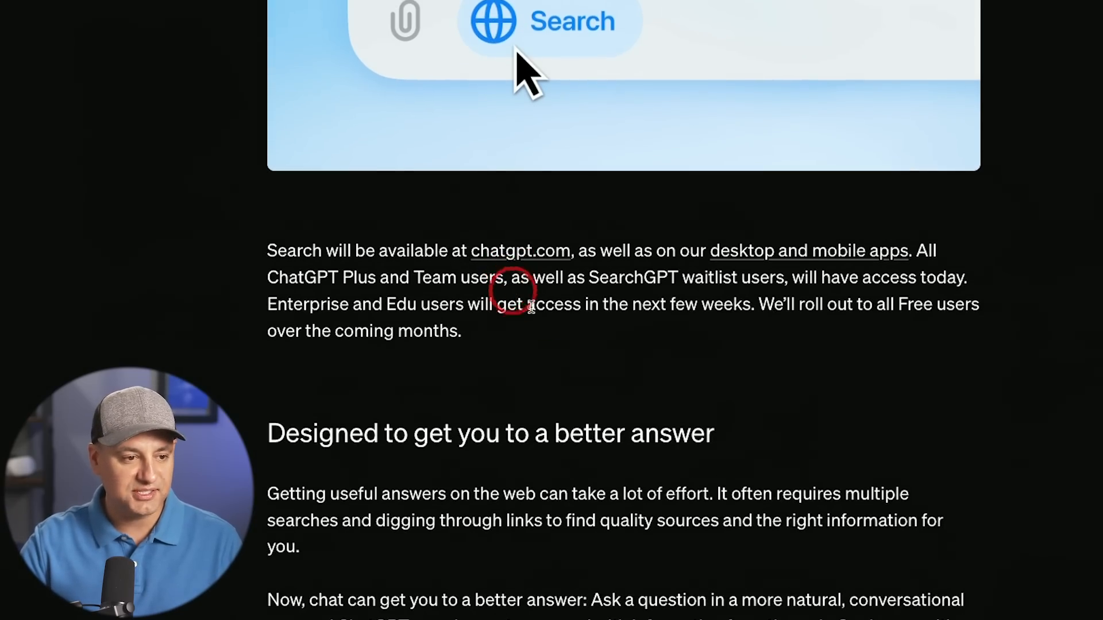
scroll(down, 3)
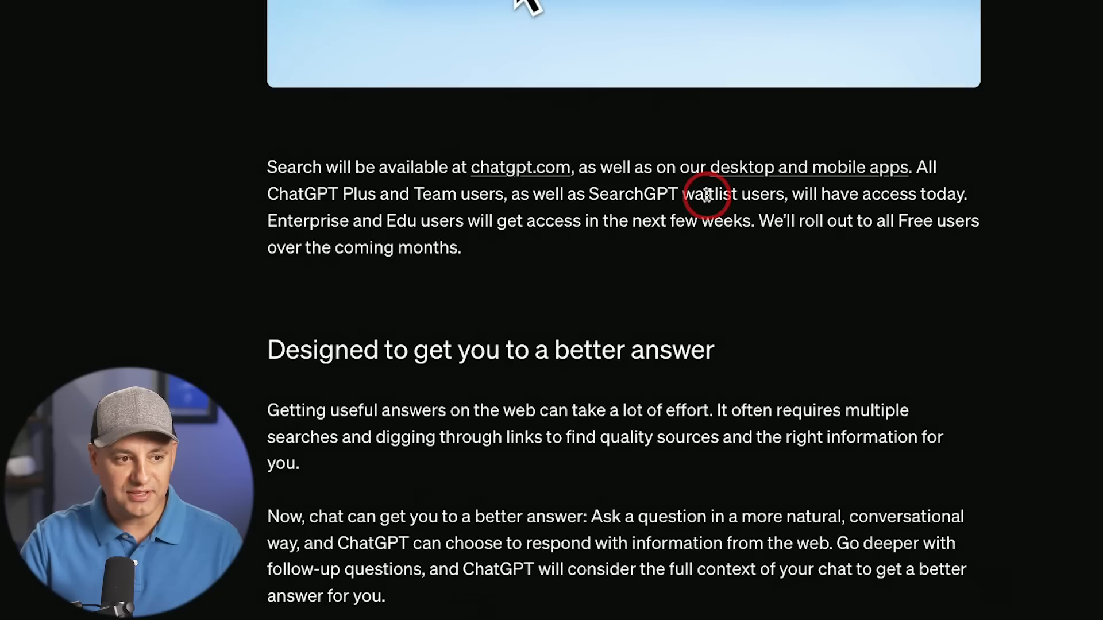
mouse_move(915, 222)
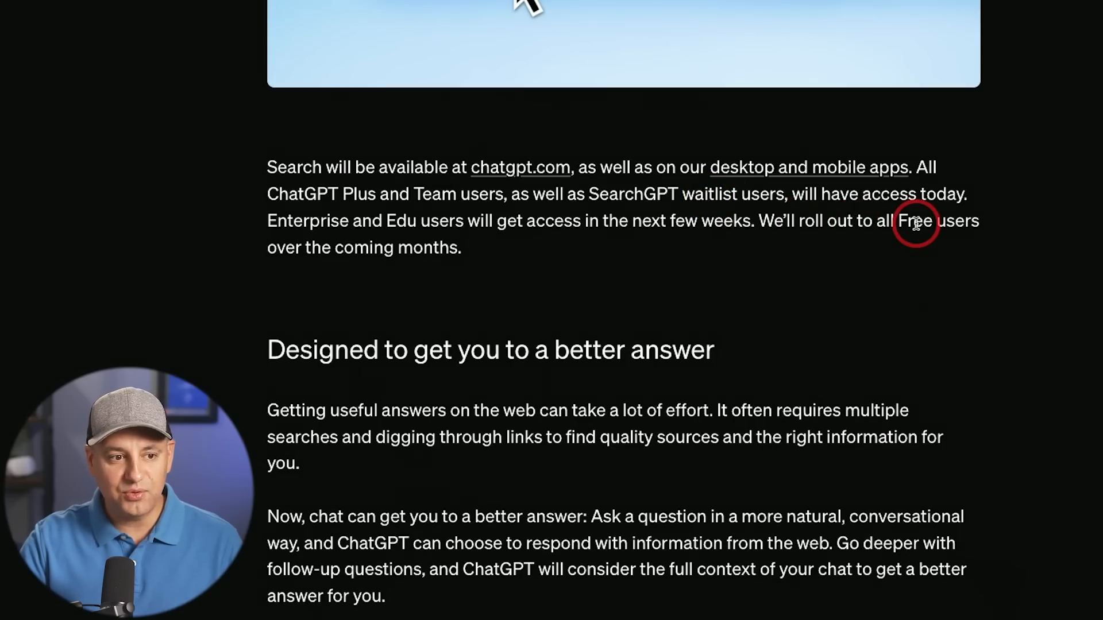
mouse_move(940, 228)
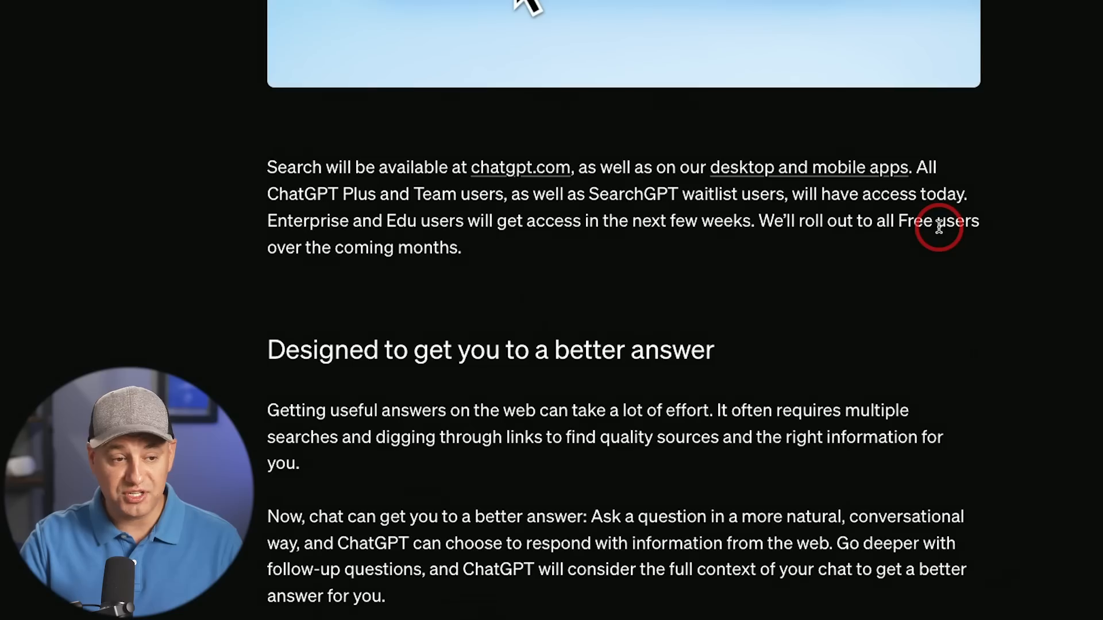
mouse_move(308, 260)
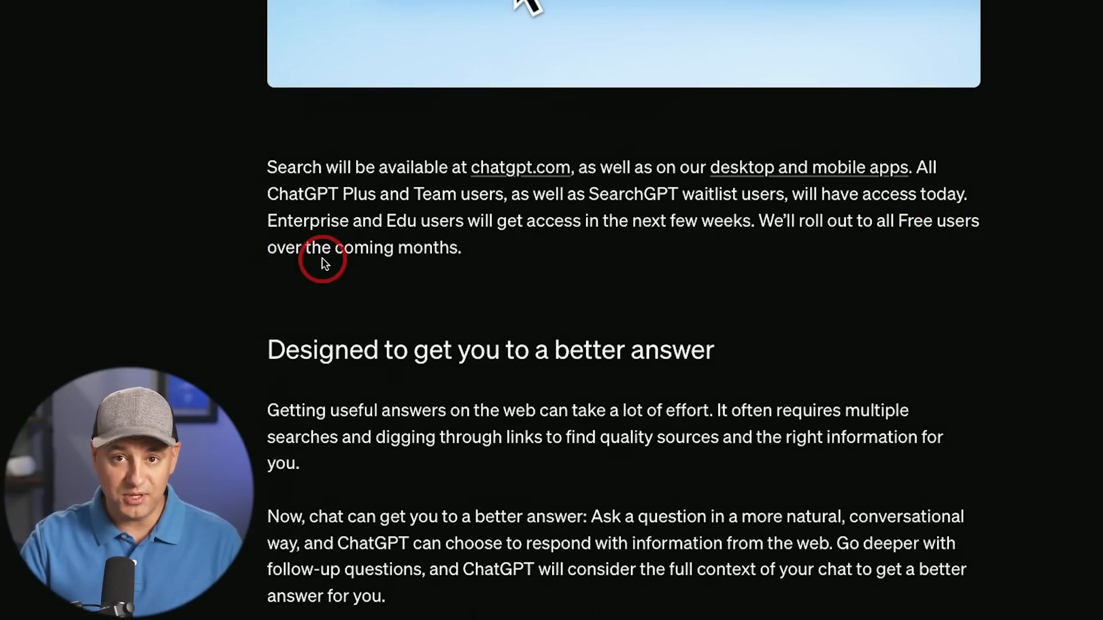
scroll(down, 3)
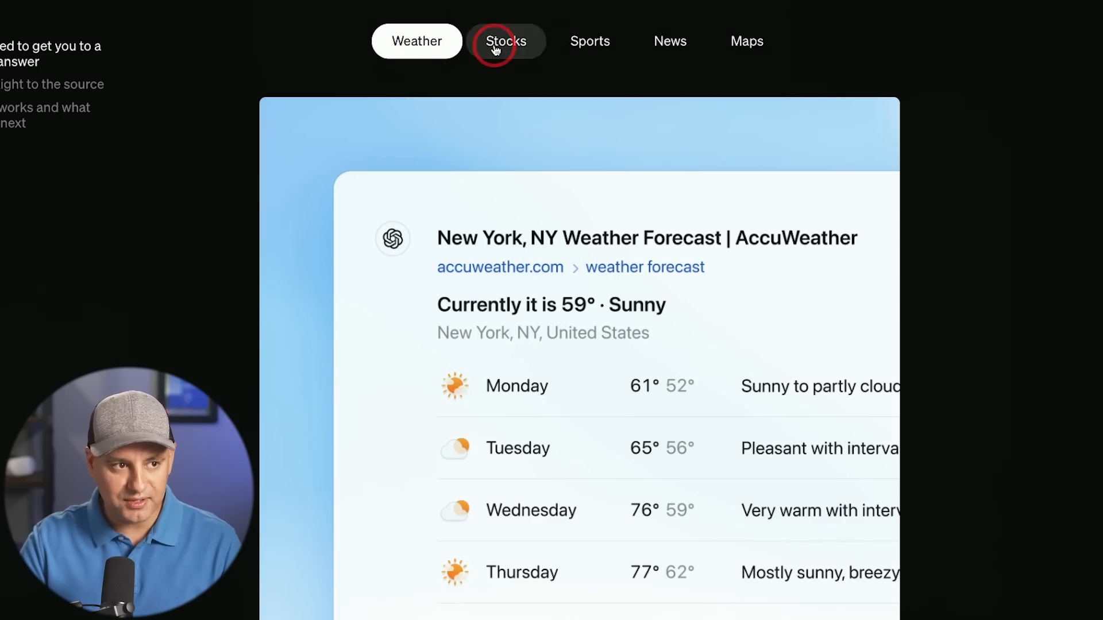
View the Stocks, News and Maps (nearby bagel shops) example answers in the carousel
click(505, 42)
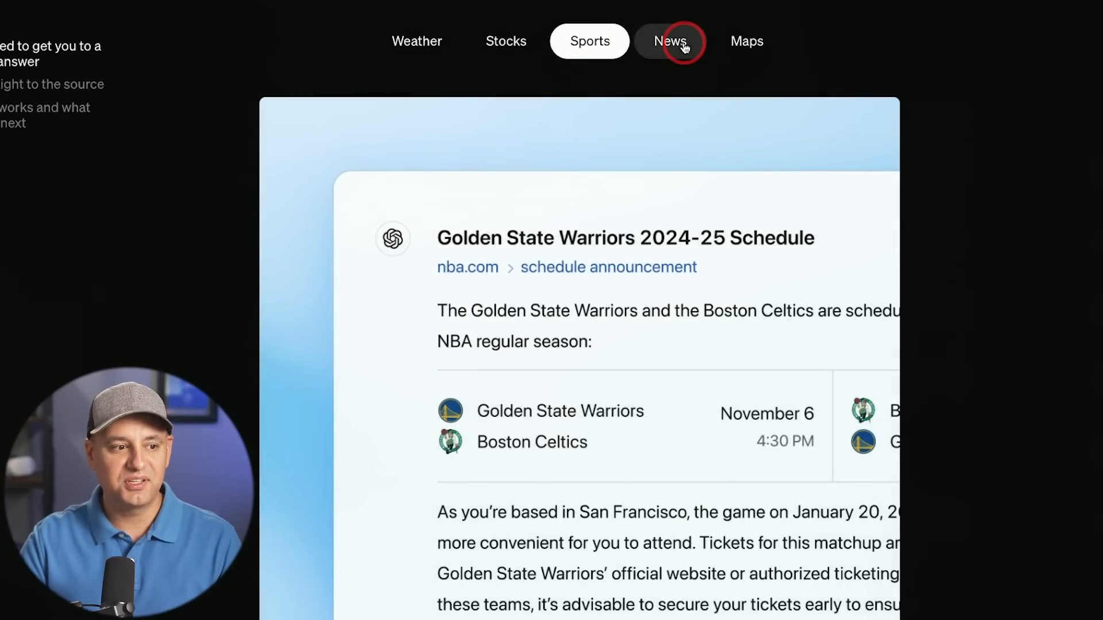
click(745, 41)
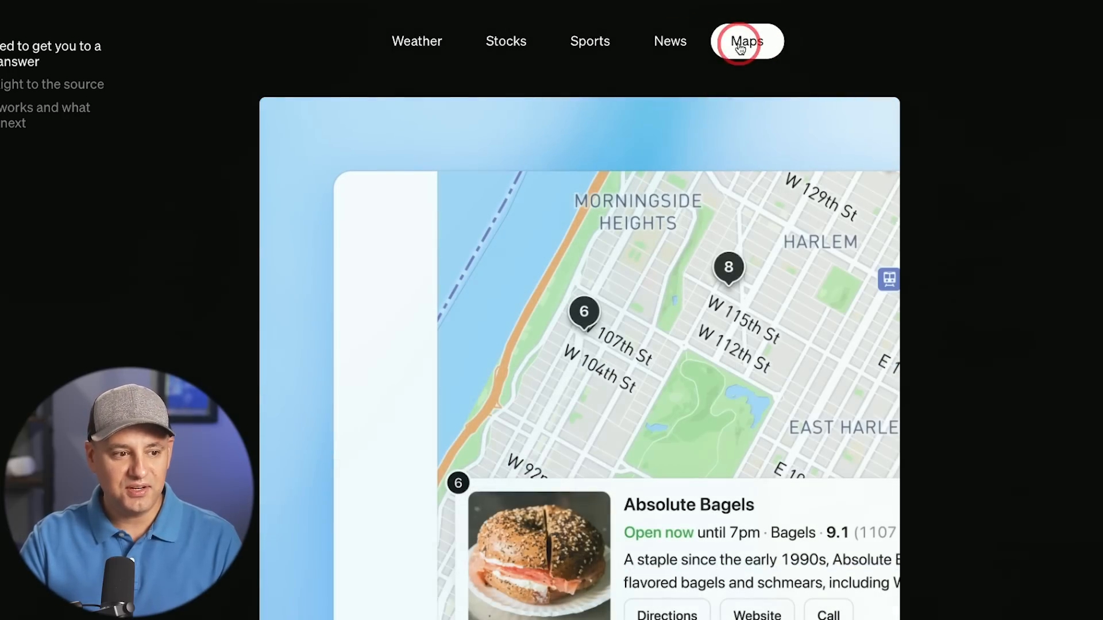
click(747, 41)
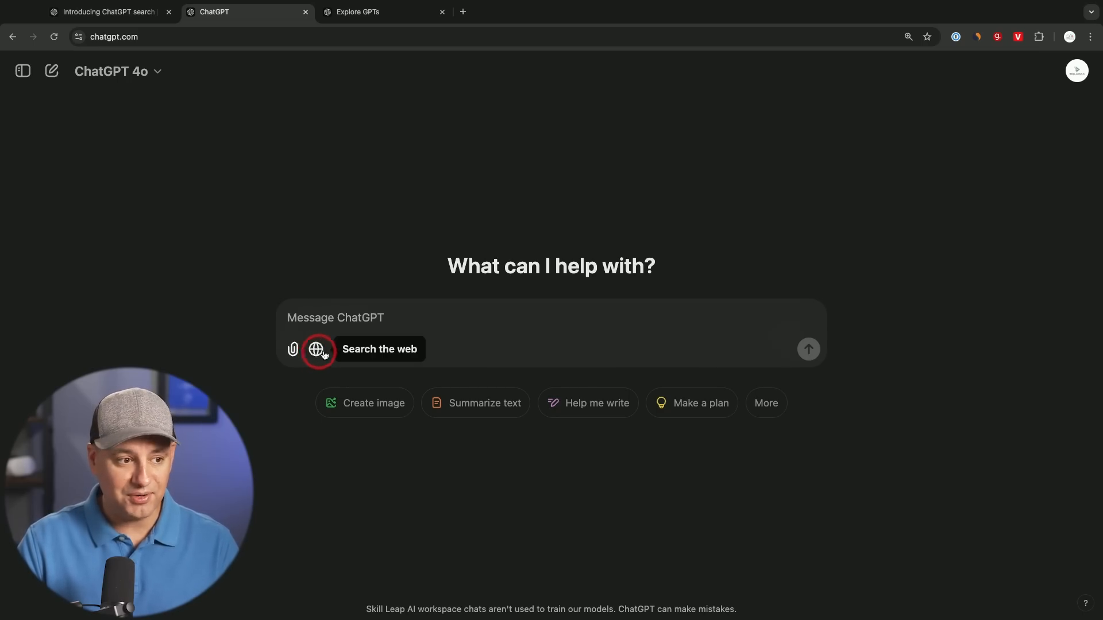
Toggle the Search the web globe on, off and on again so trending topics appear
click(316, 350)
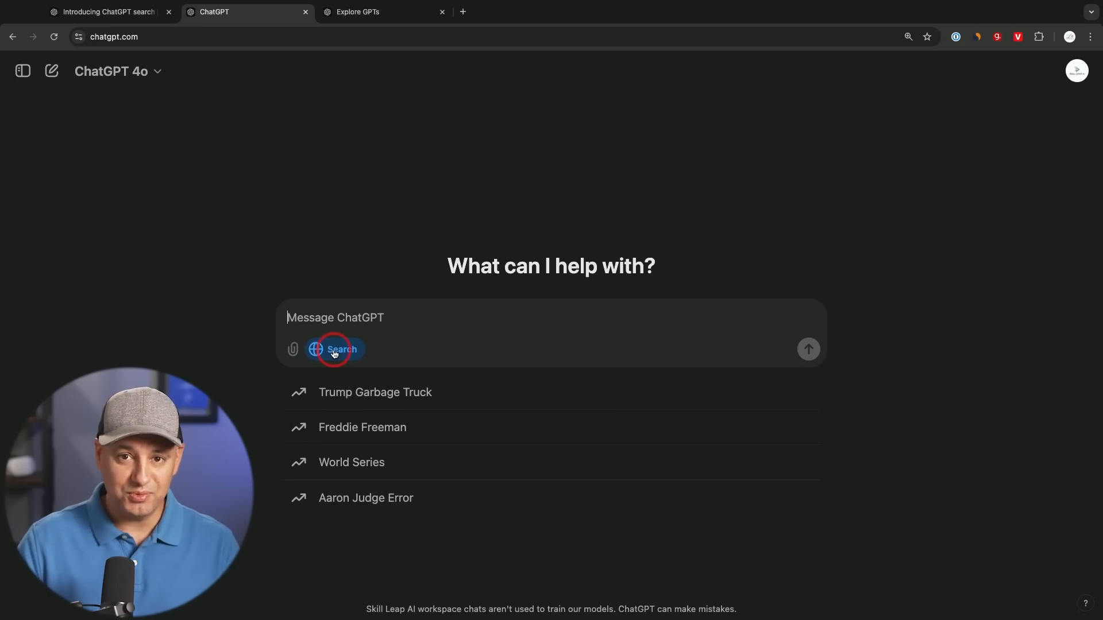
click(335, 350)
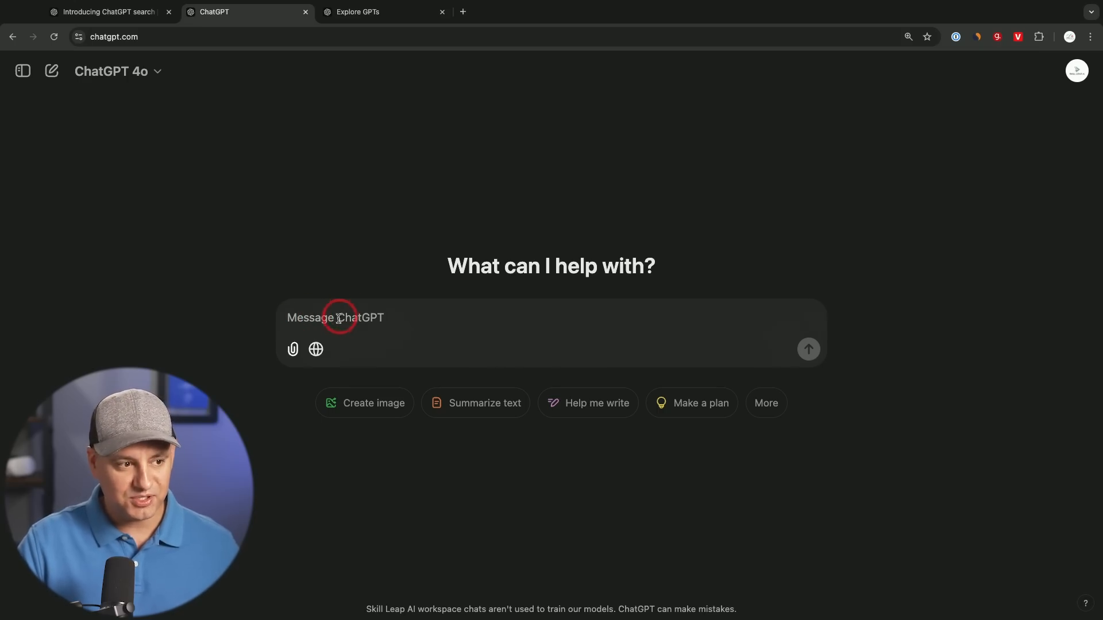
click(314, 350)
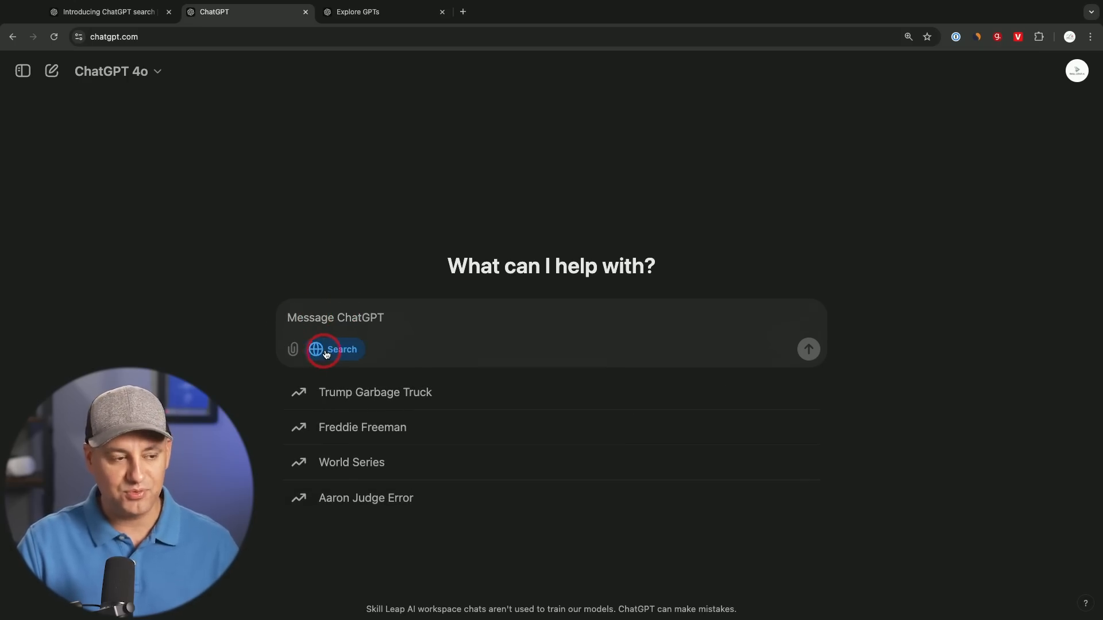
mouse_move(347, 484)
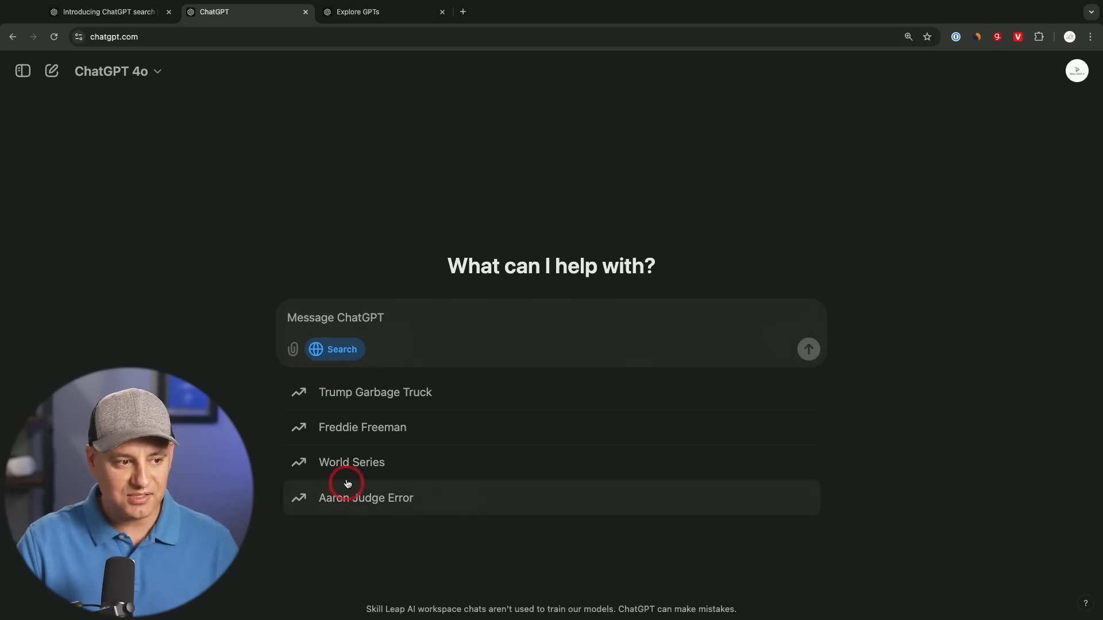
mouse_move(458, 431)
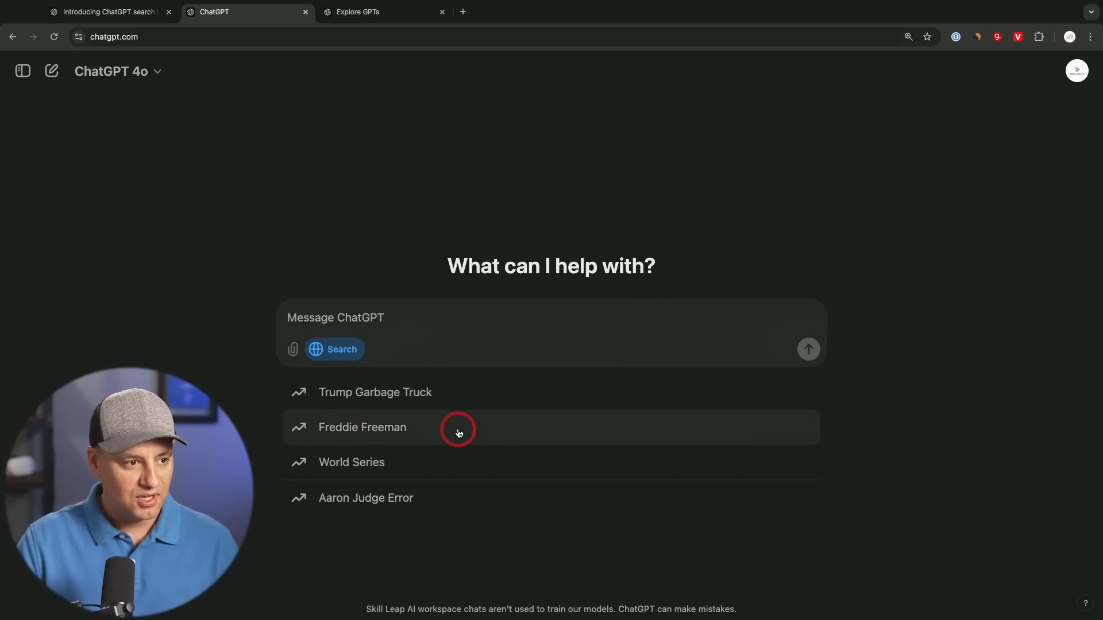
Search the trending topic Freddie Freeman and read the cited answer with its citations panel
click(362, 427)
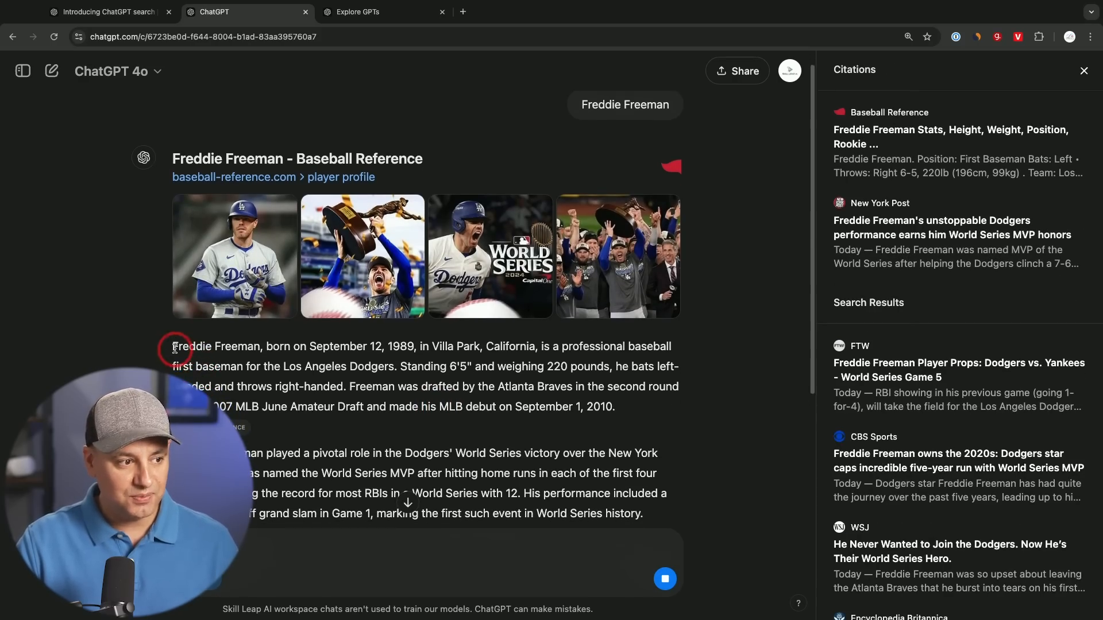
drag(177, 346, 626, 406)
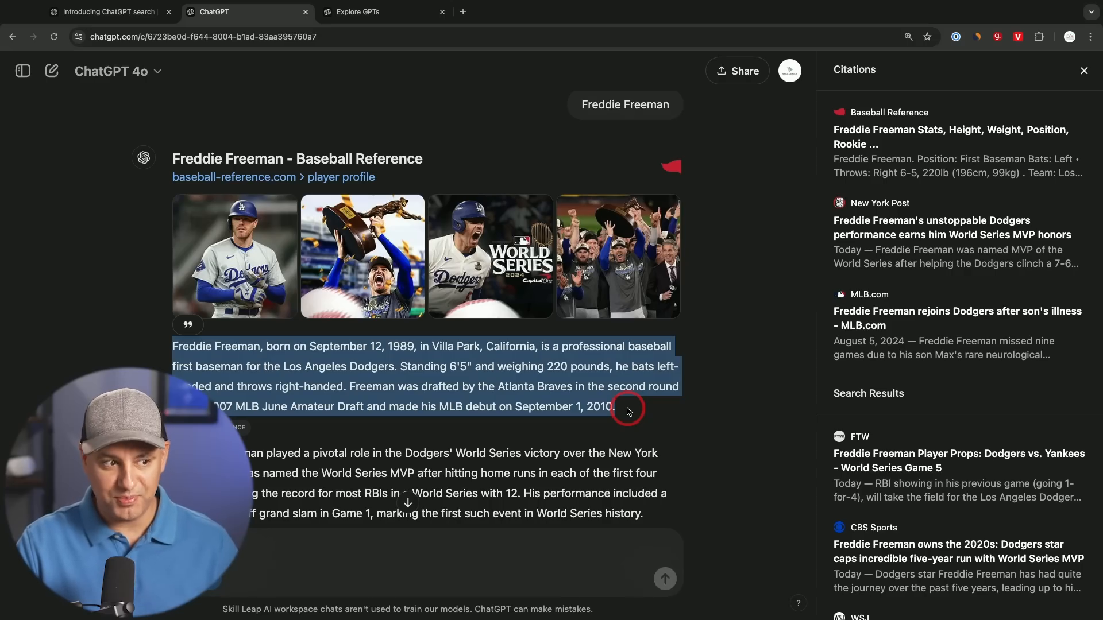
mouse_move(341, 395)
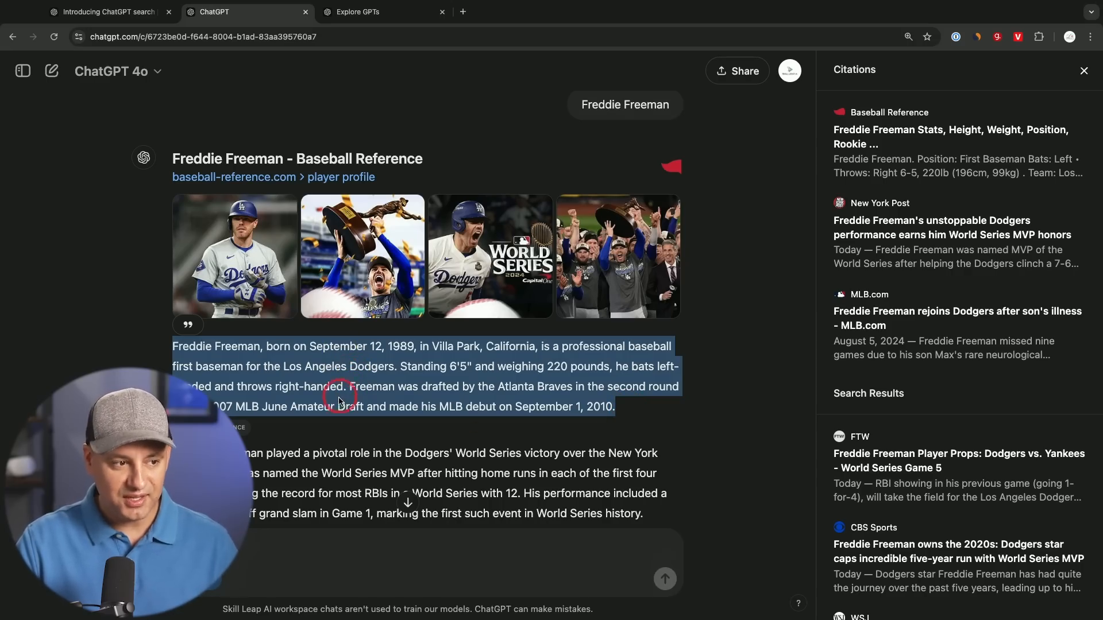
mouse_move(423, 259)
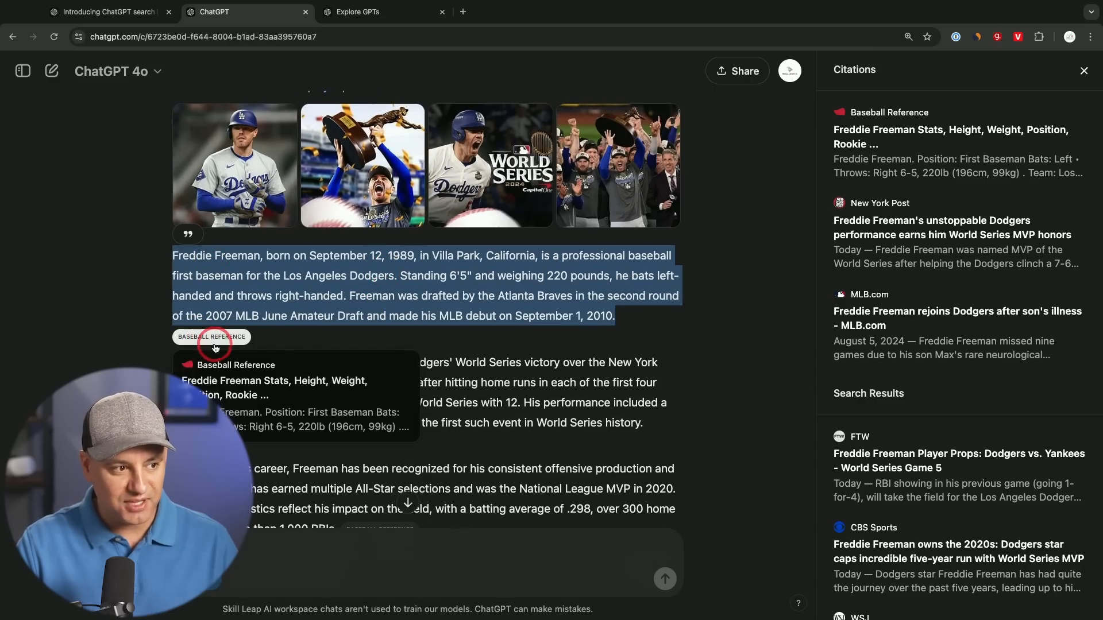
scroll(down, 3)
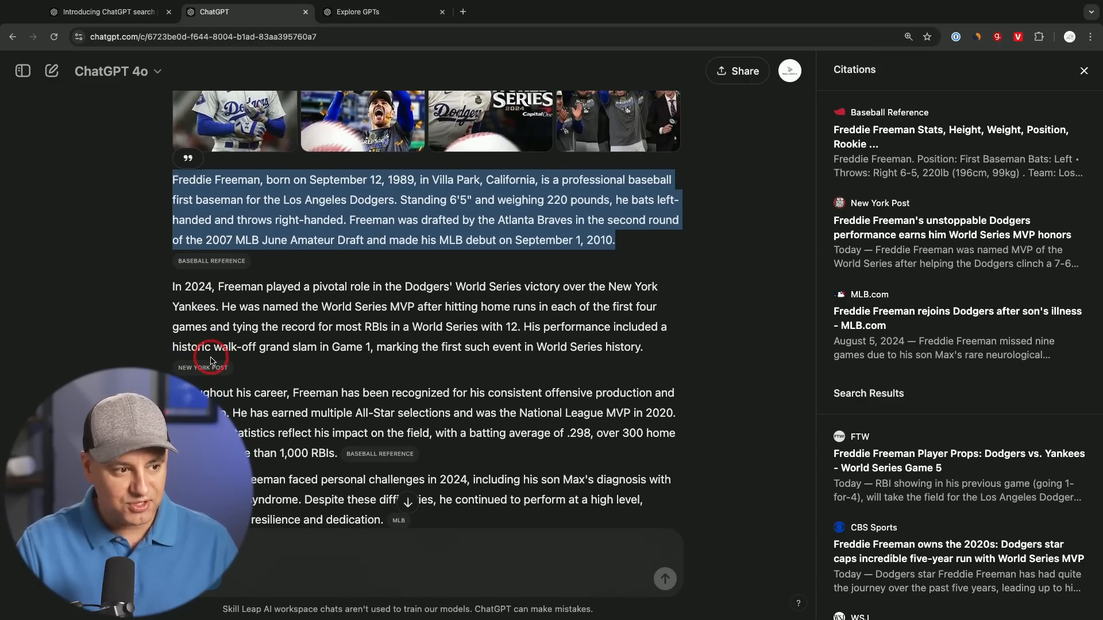
scroll(down, 3)
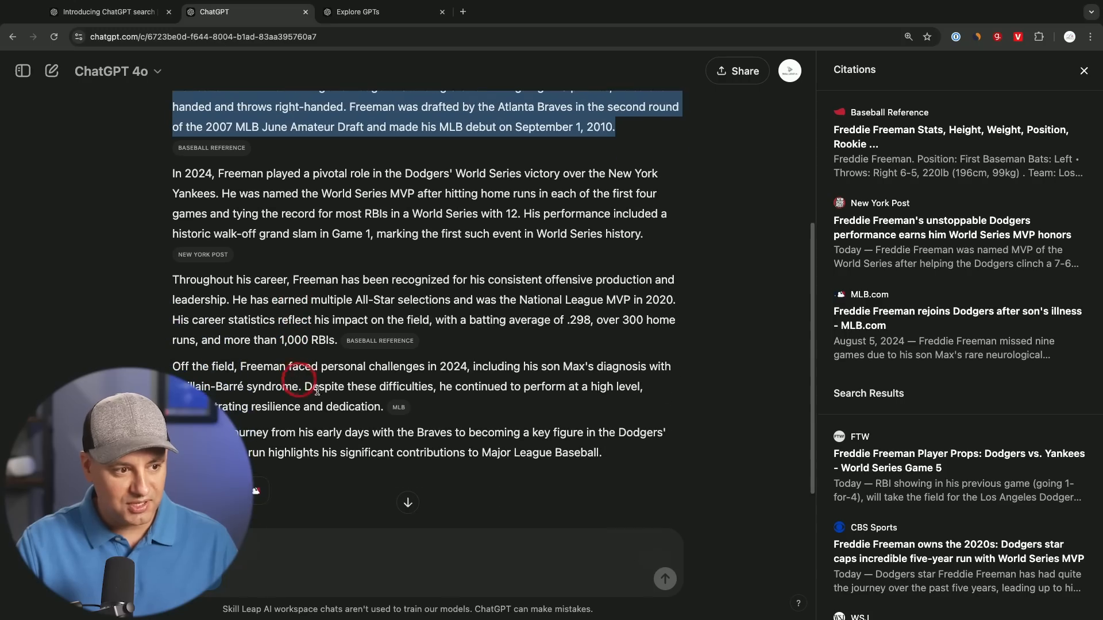
click(1085, 71)
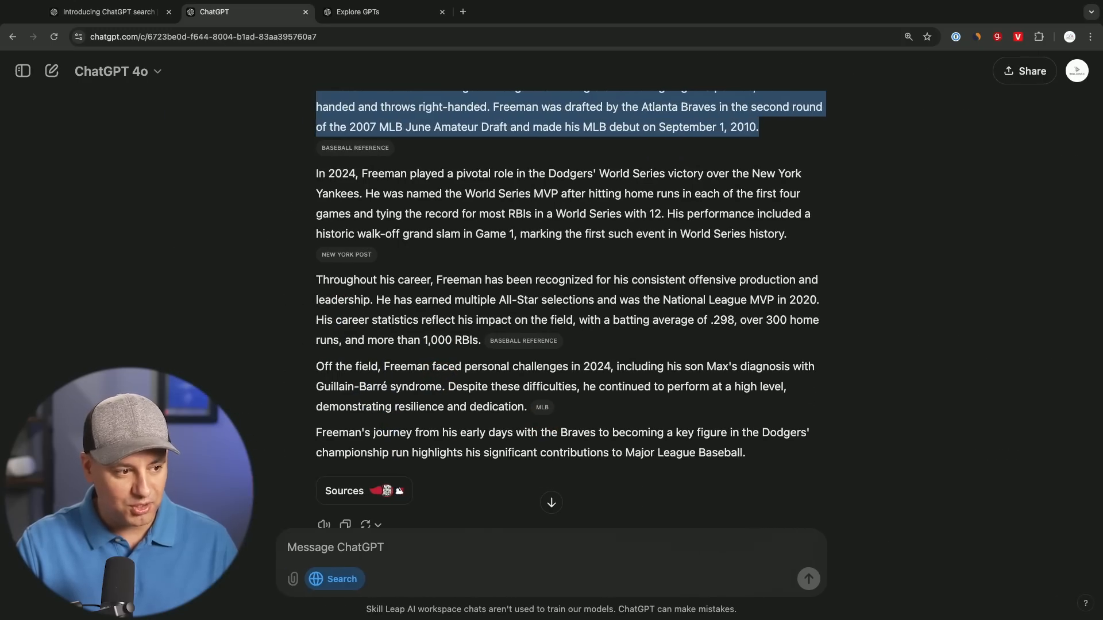
Check the Baseball Reference source cited for Freddie Freeman, then start a new chat
click(364, 491)
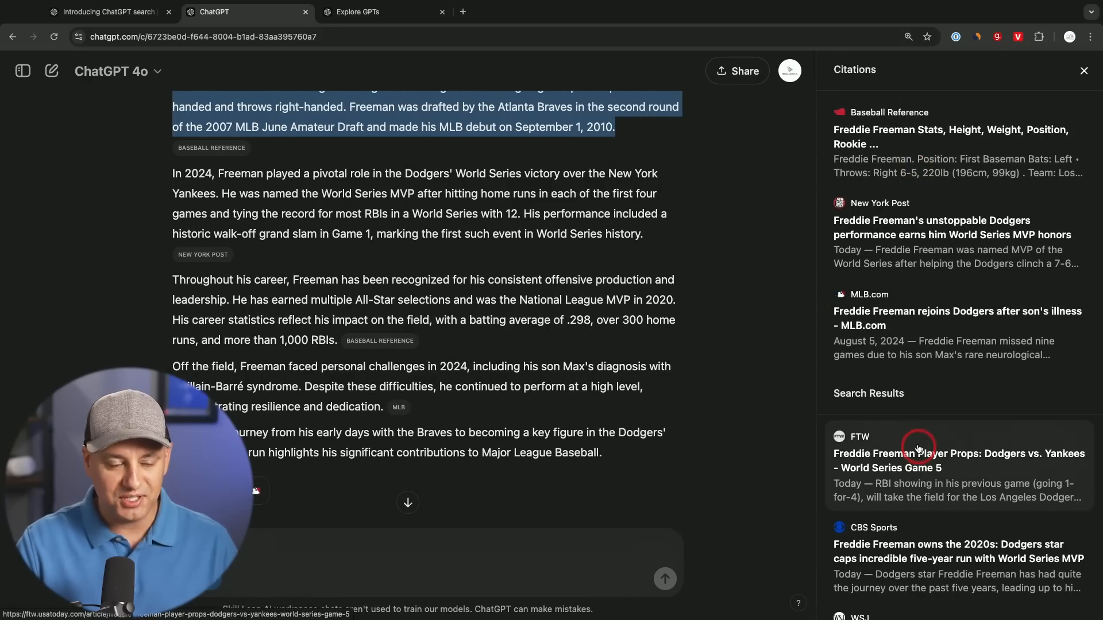
click(951, 136)
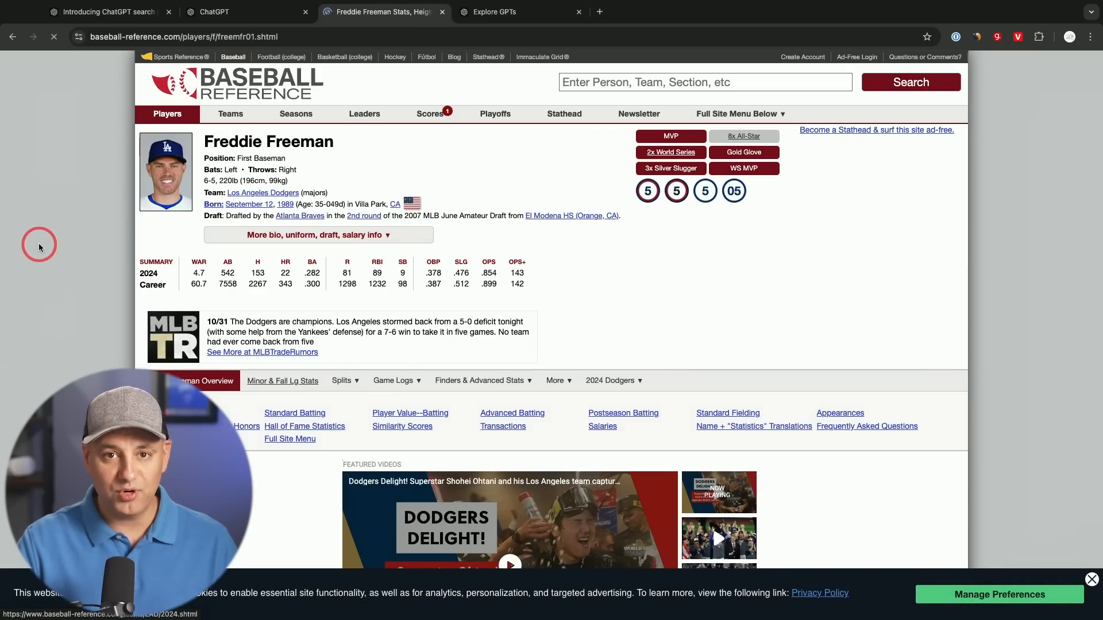
click(214, 11)
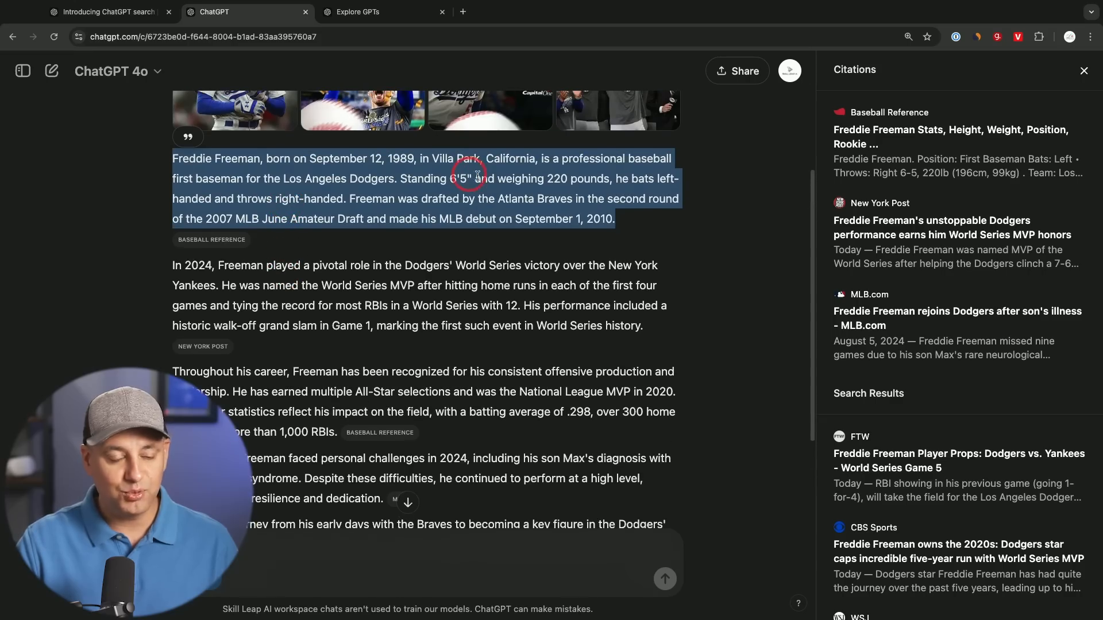
click(460, 198)
text(What is the trick or treat hours in chicago)
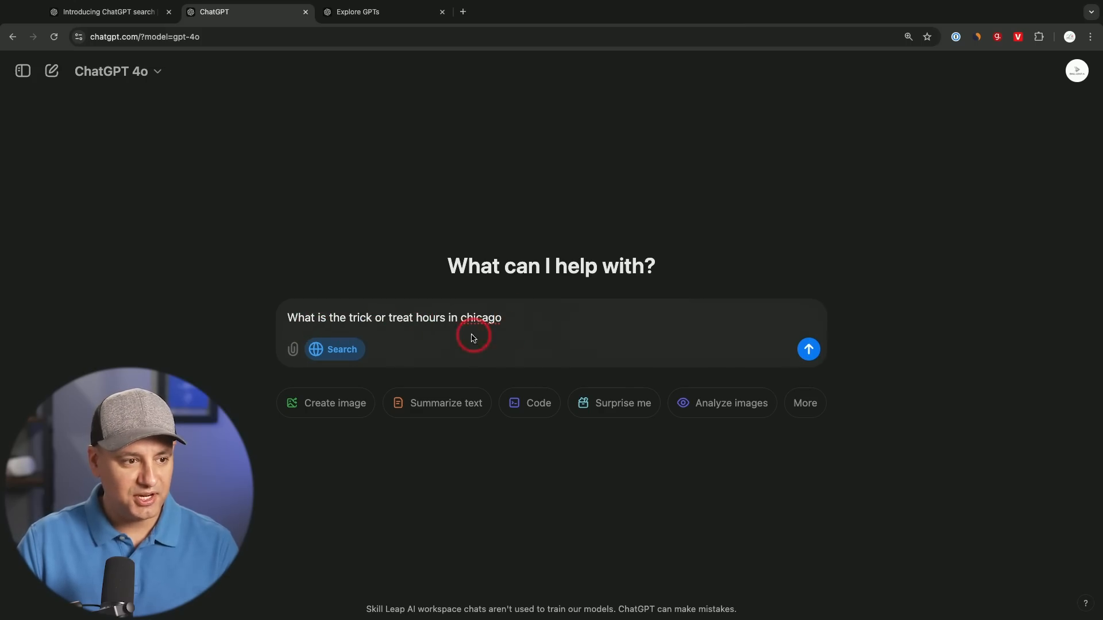
Send the Chicago trick-or-treat hours question as a web search and view the cited answer
click(314, 350)
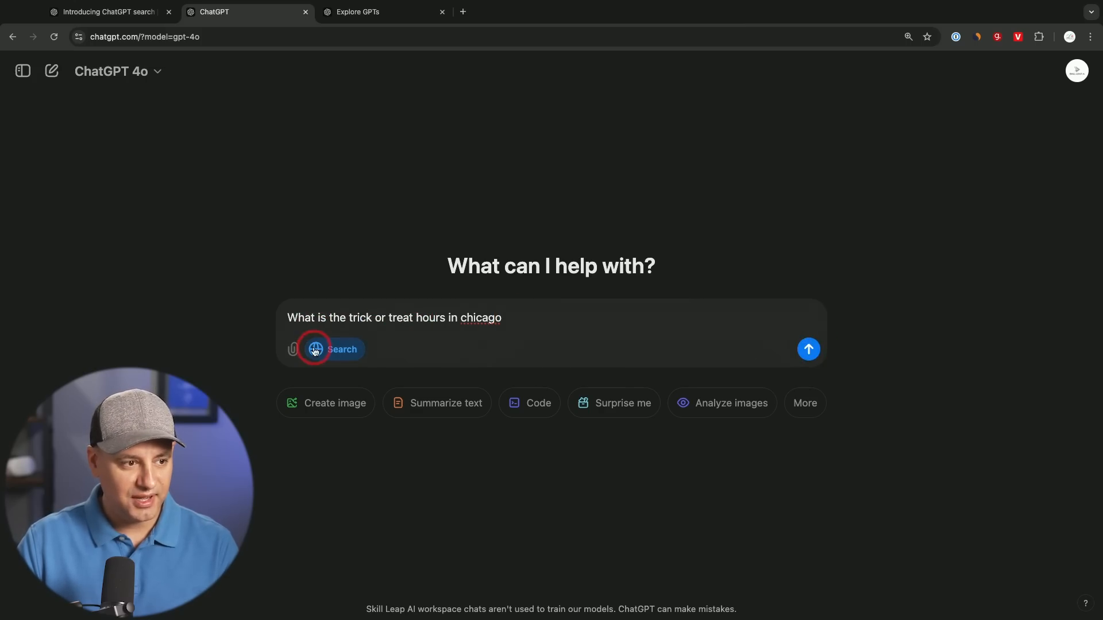
click(809, 349)
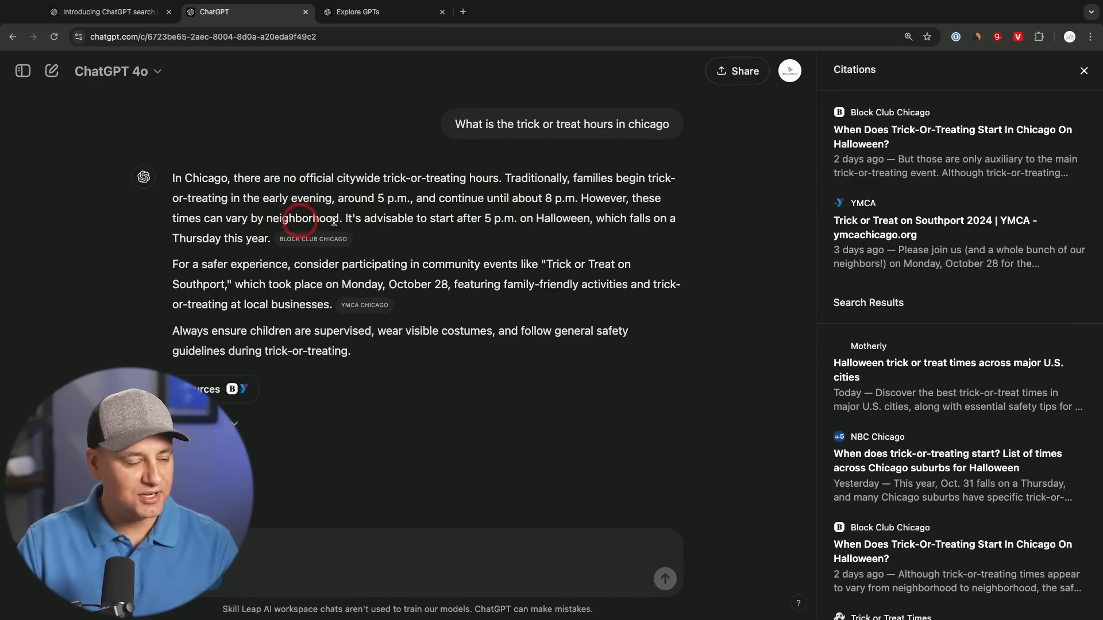
mouse_move(207, 373)
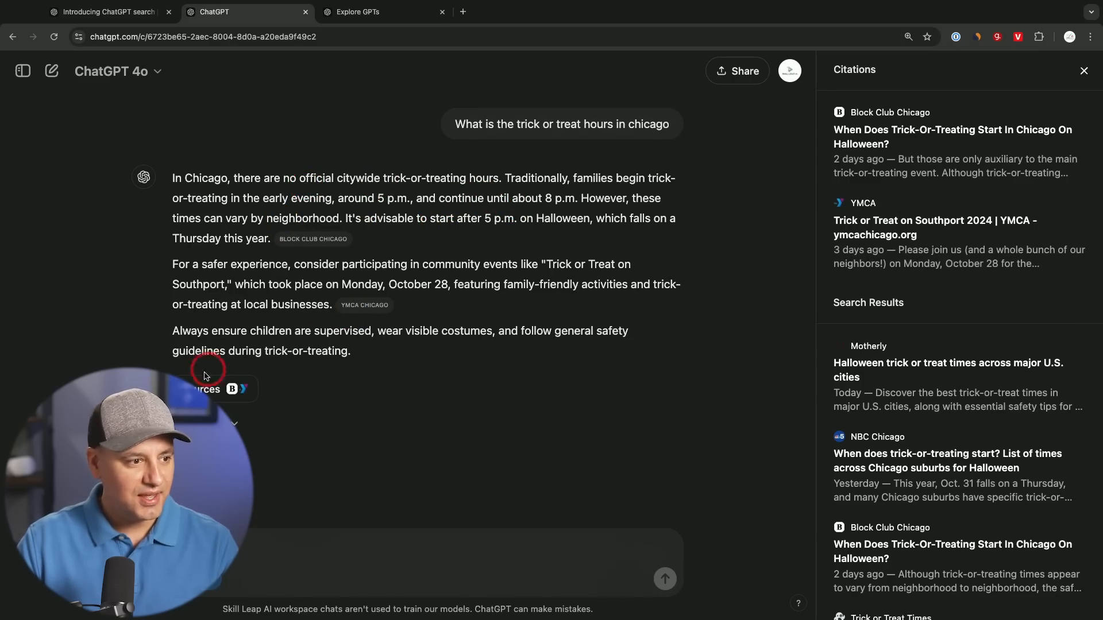
mouse_move(982, 195)
text(what's the latest update with ChatGPT)
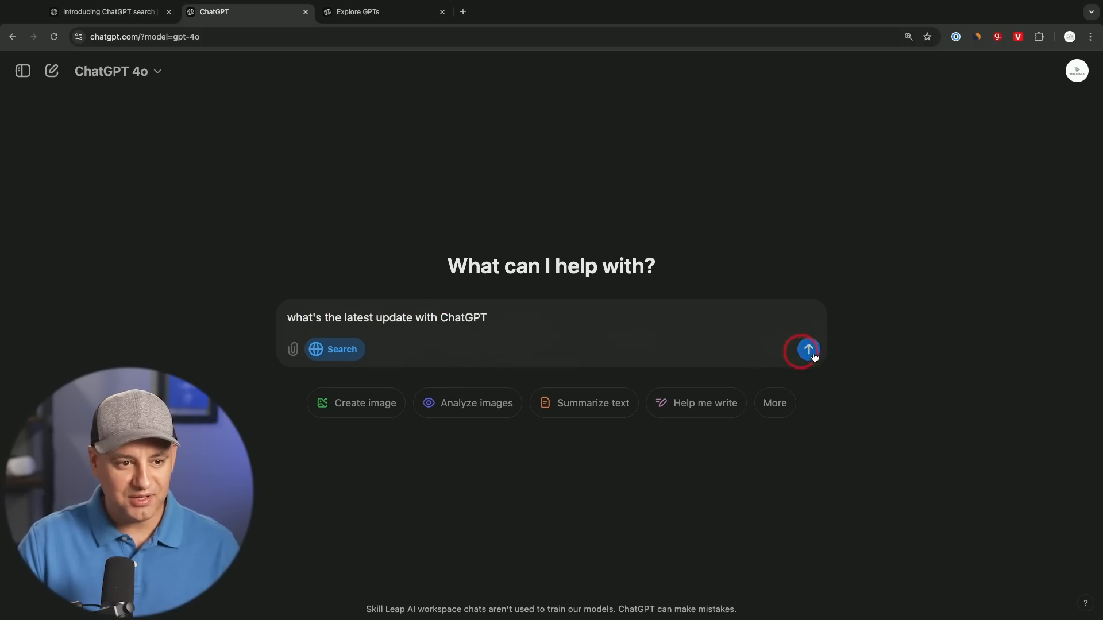
Ask about the latest ChatGPT update and open the cited The Verge article
click(808, 349)
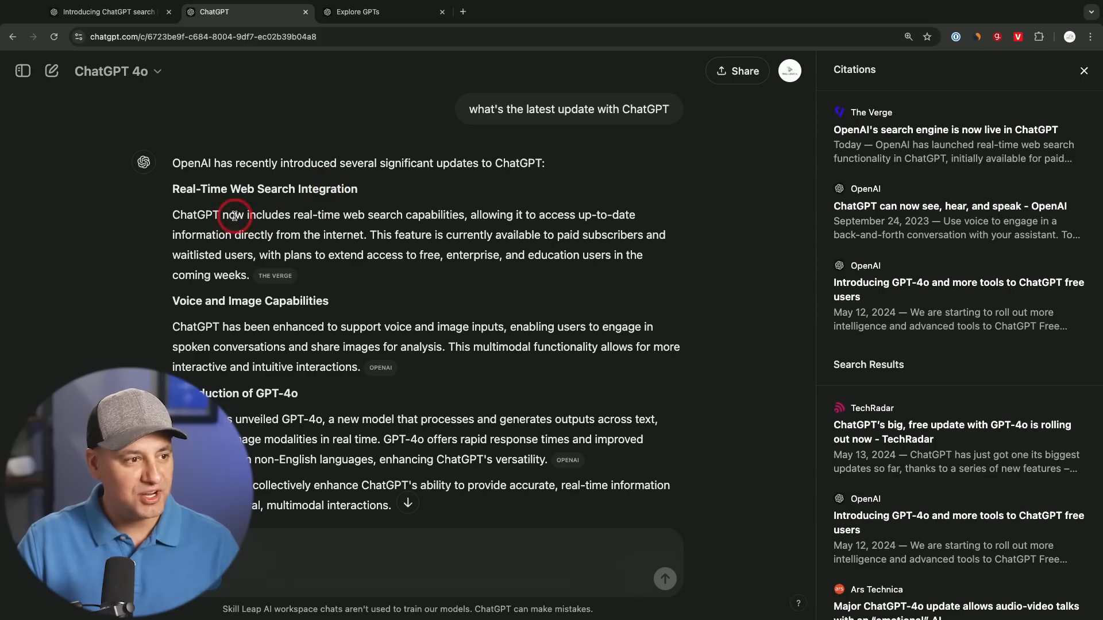
mouse_move(386, 218)
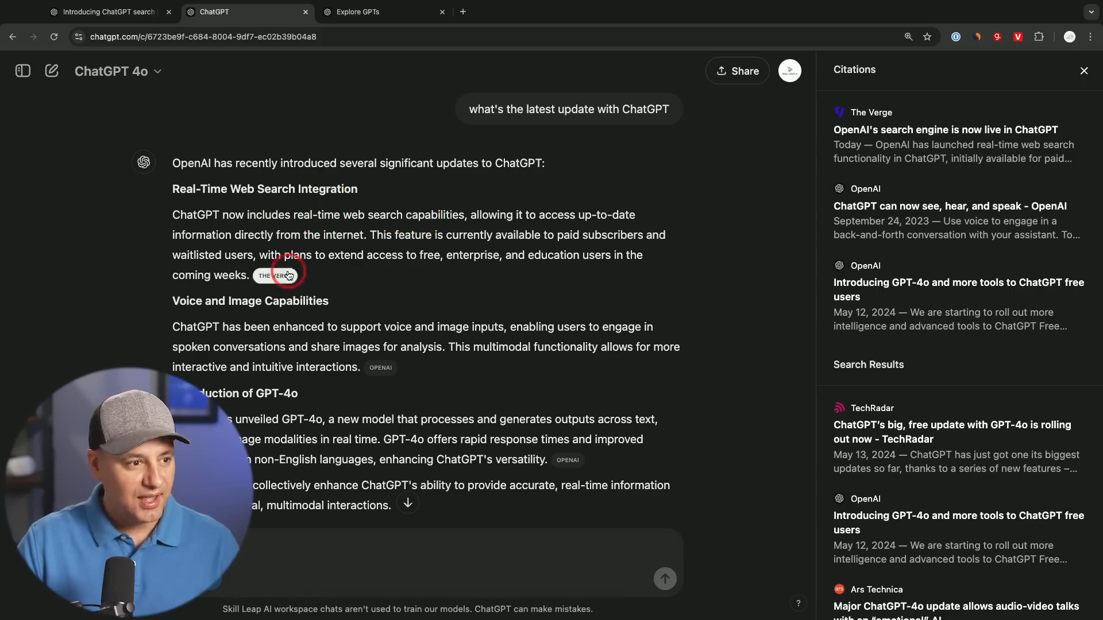
mouse_move(281, 276)
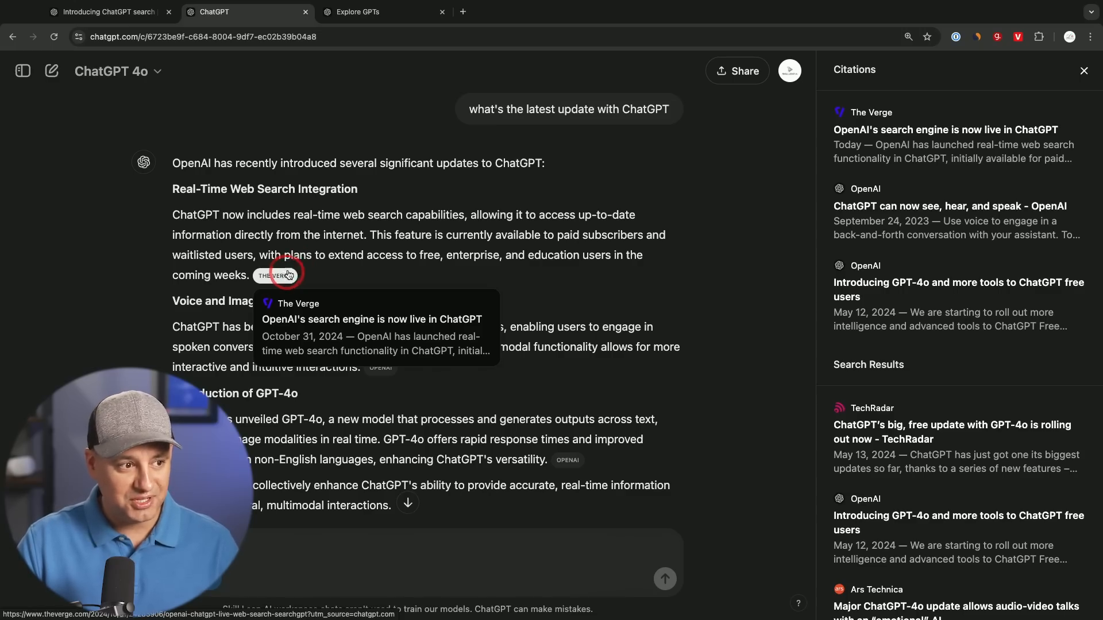
click(276, 276)
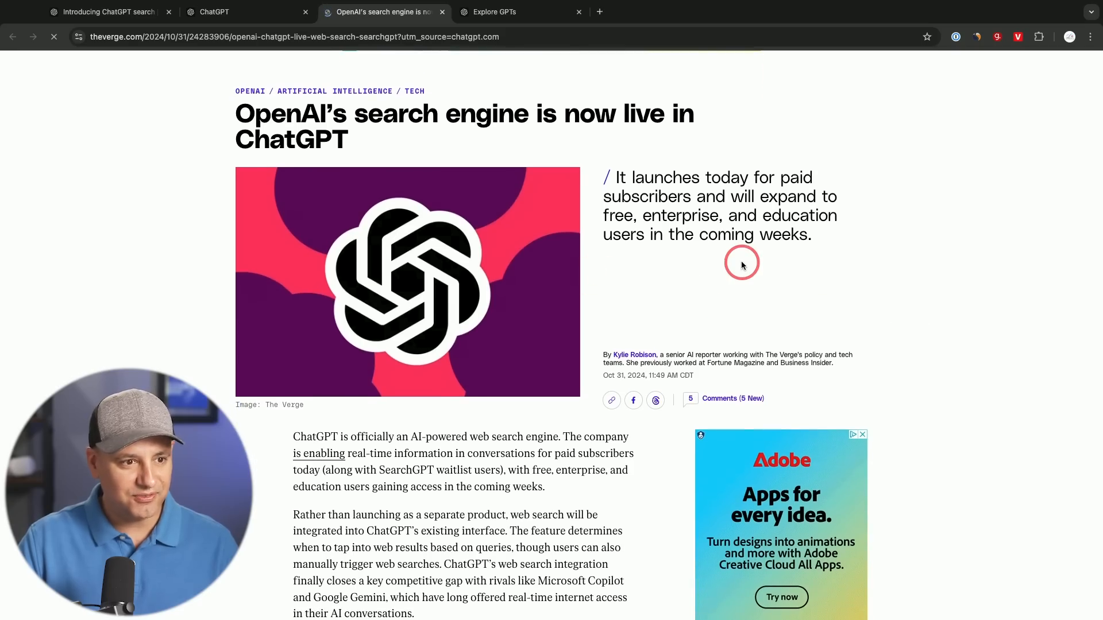
mouse_move(726, 270)
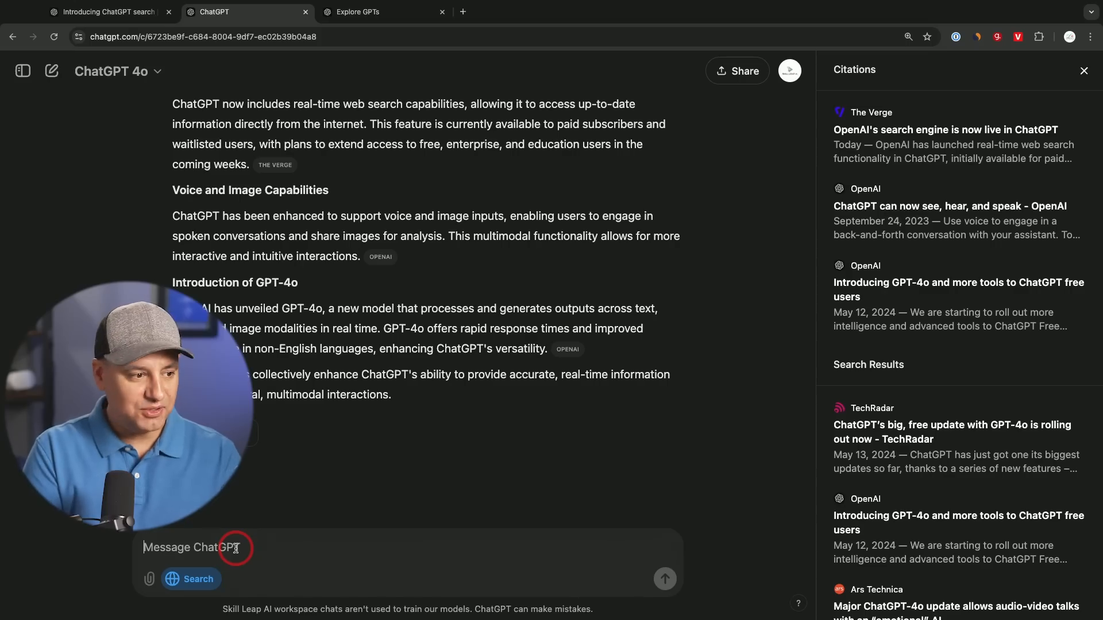
Ask 'tell me more about the search option' and read through the cited follow-up
text(tell me more about)
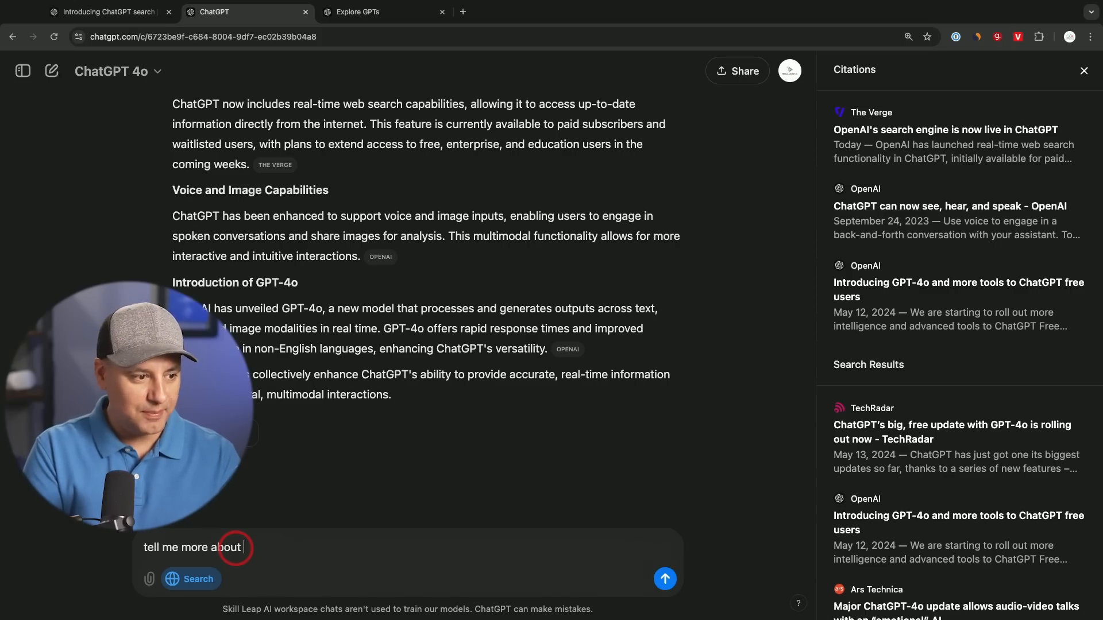
text(the search opt)
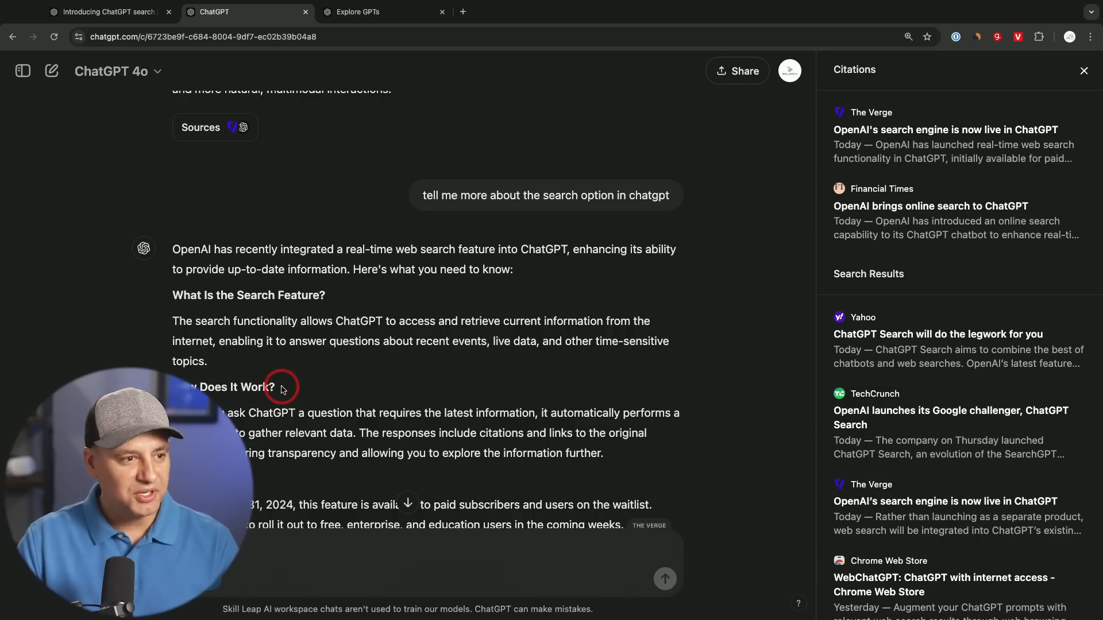
scroll(down, 3)
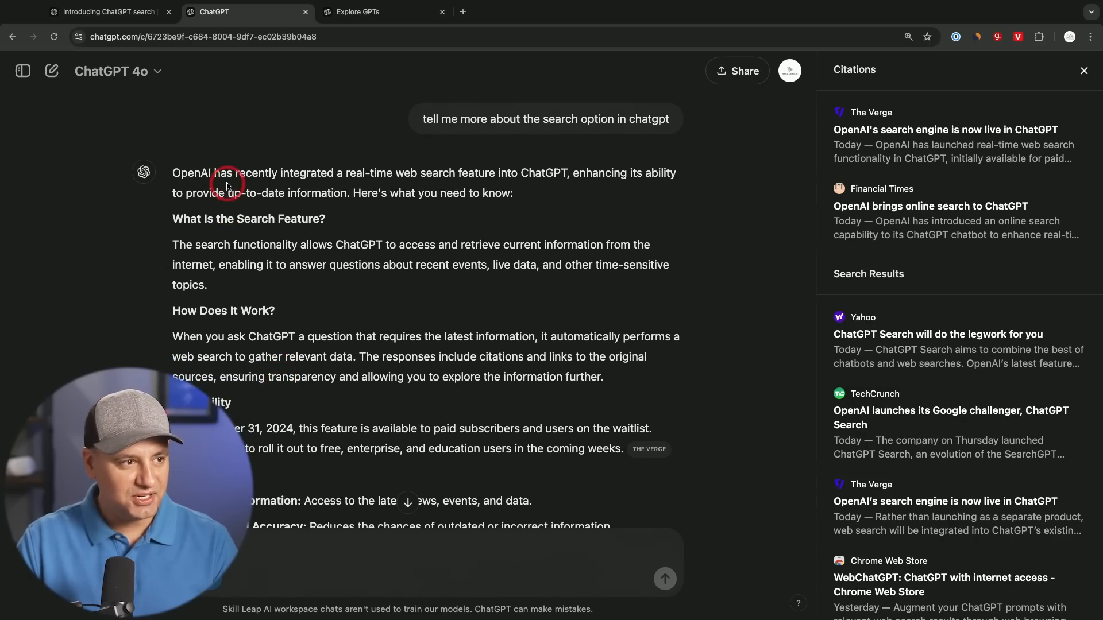
scroll(down, 3)
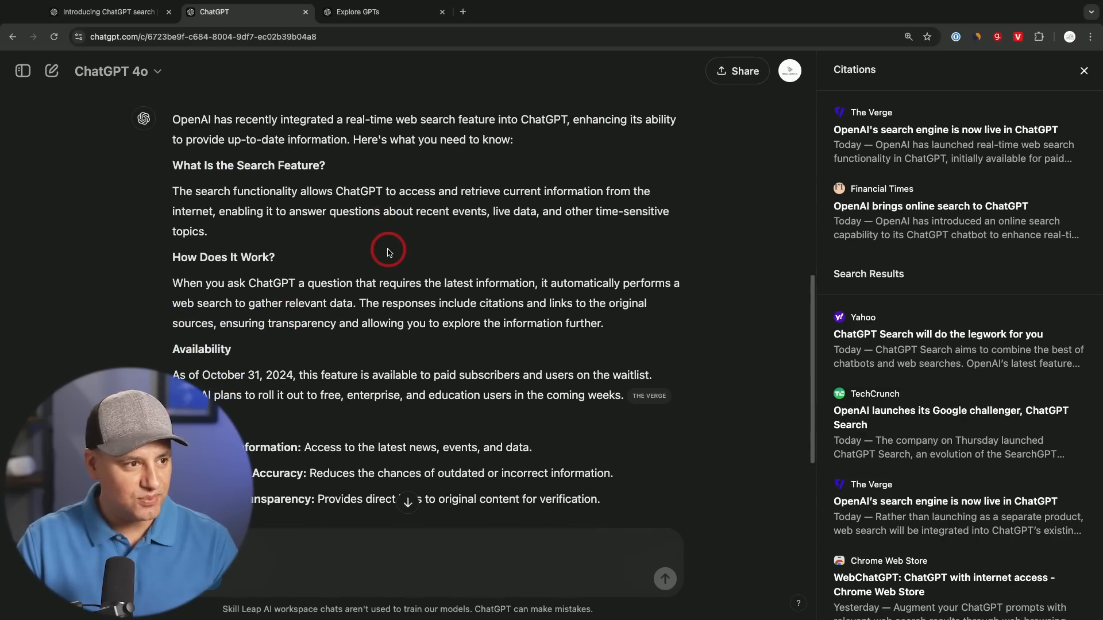
scroll(down, 3)
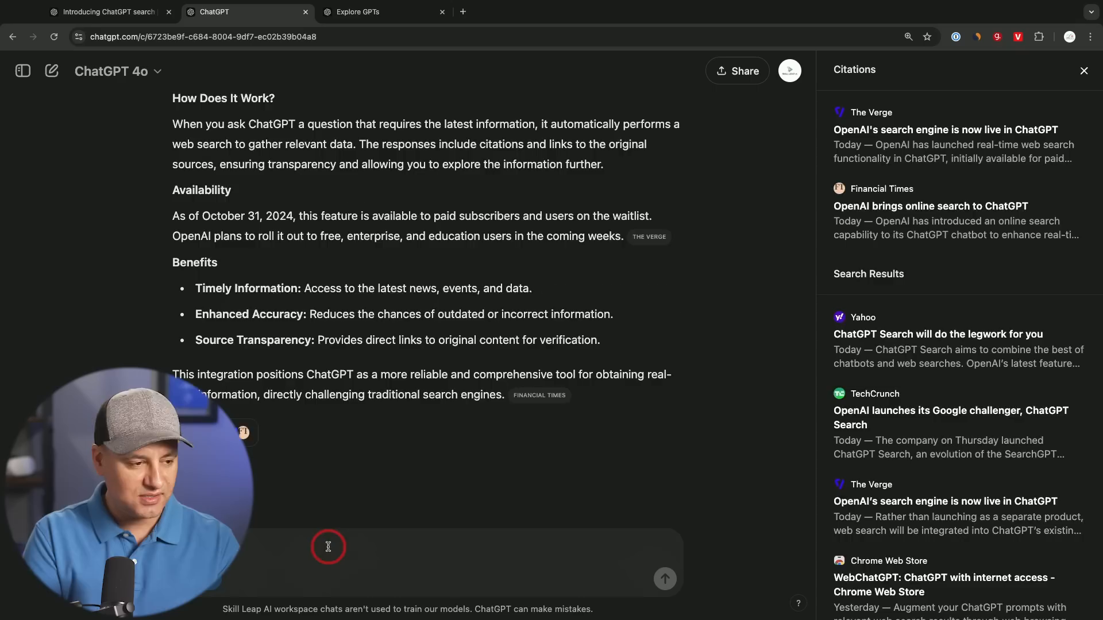
Request a 'recap in one sentence' of the search feature, then start a fresh chat
text(recap in one sentence)
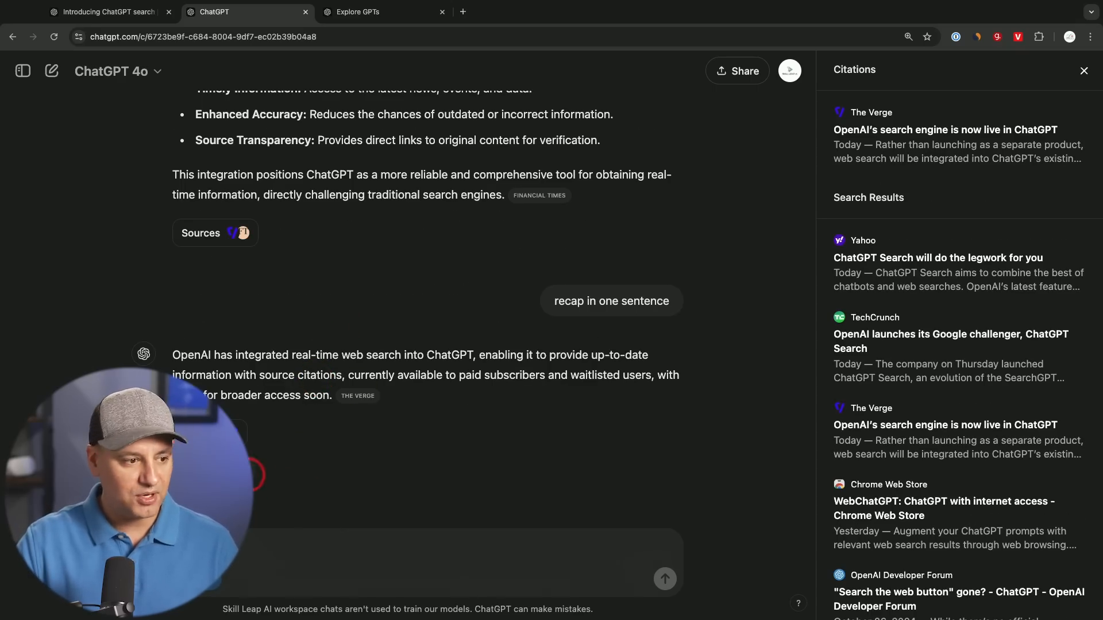
click(51, 72)
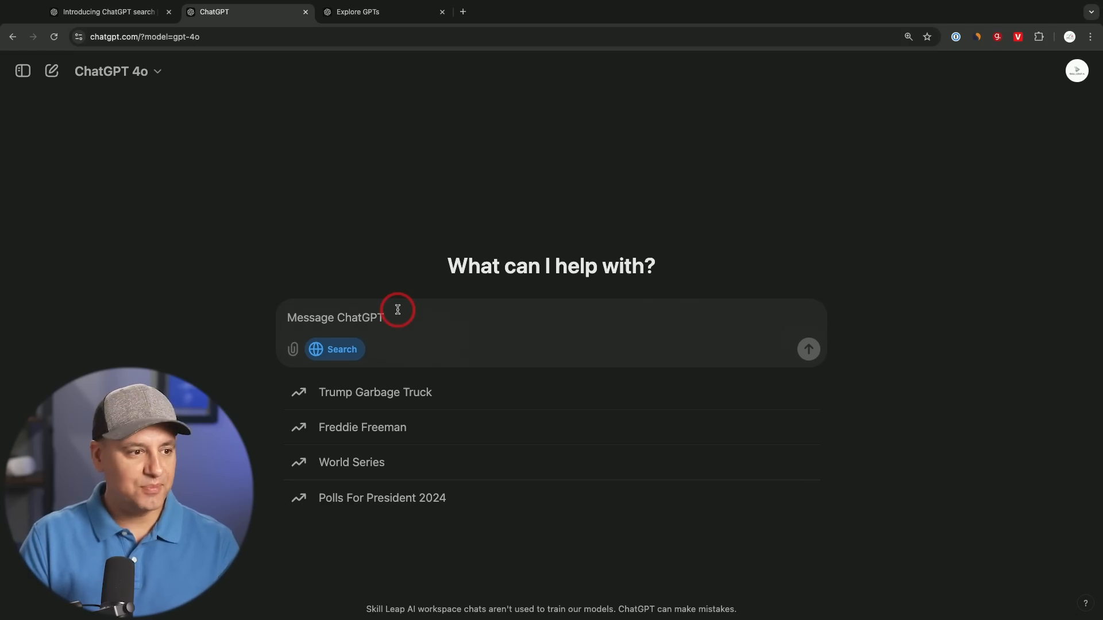
Ask for a comparison of iPhone 16 vs iPhone 16 Pro product reviews and read the cited answer
text(Comparing product reviews between iphone 16 and 16 p)
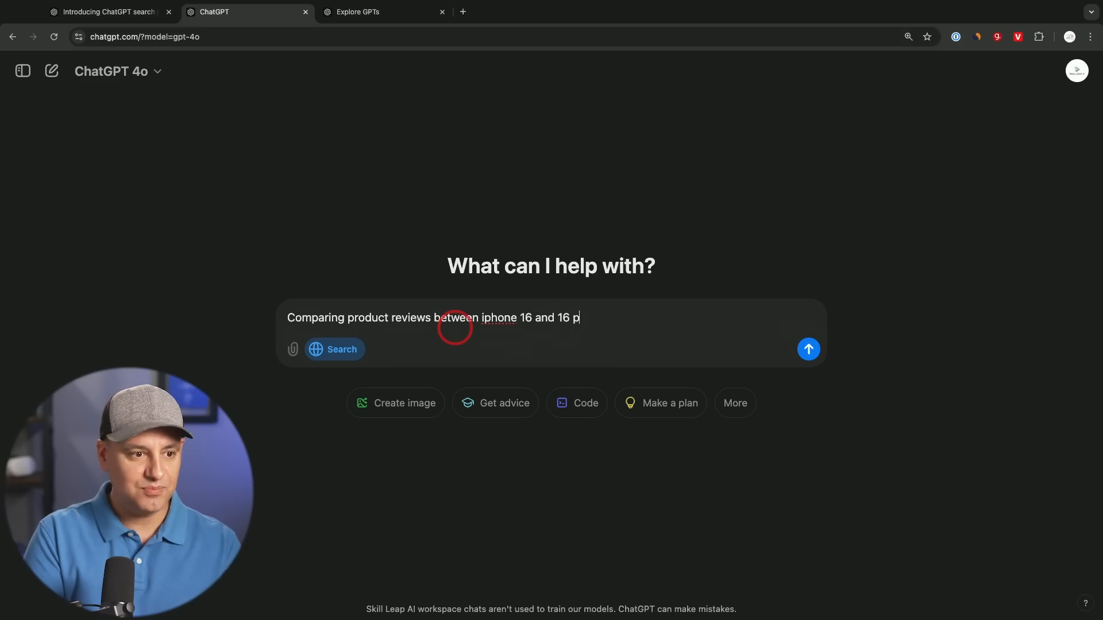
click(809, 350)
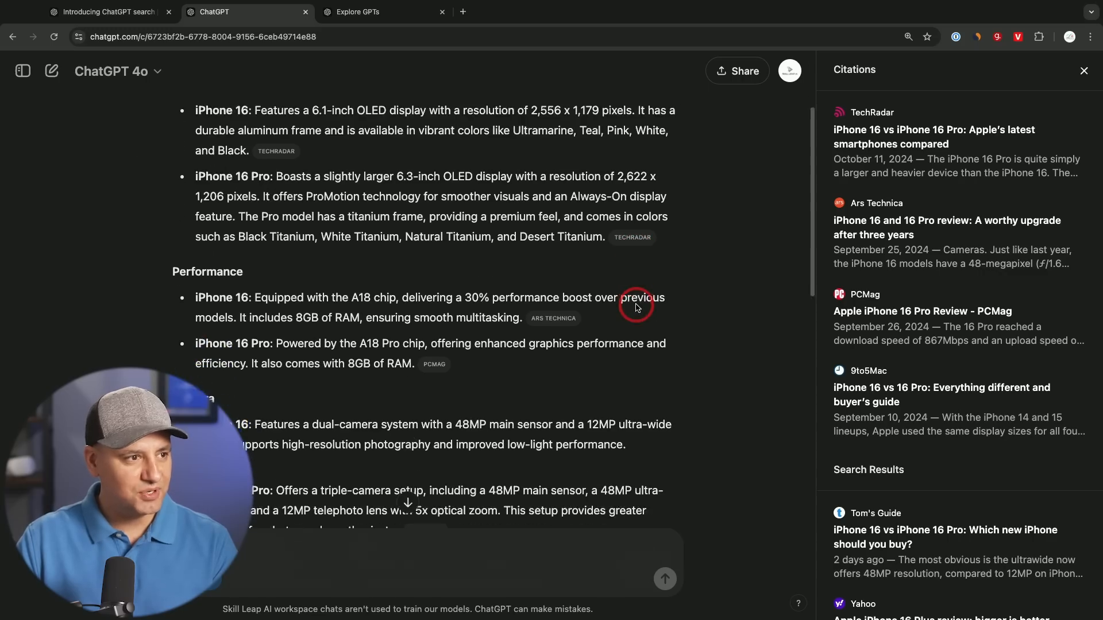
scroll(down, 3)
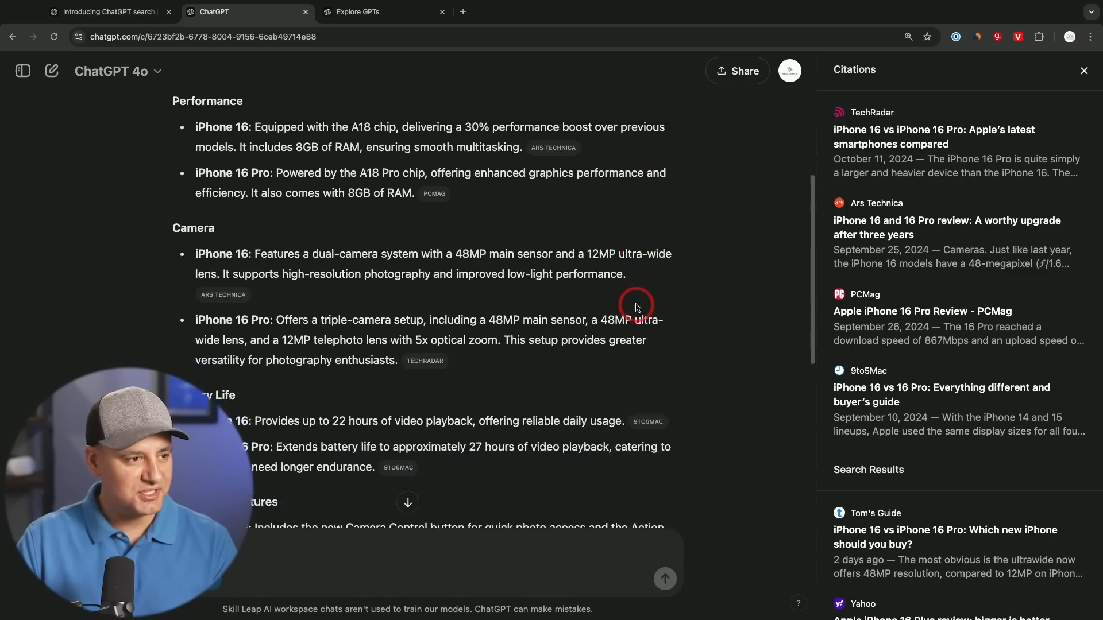
scroll(down, 3)
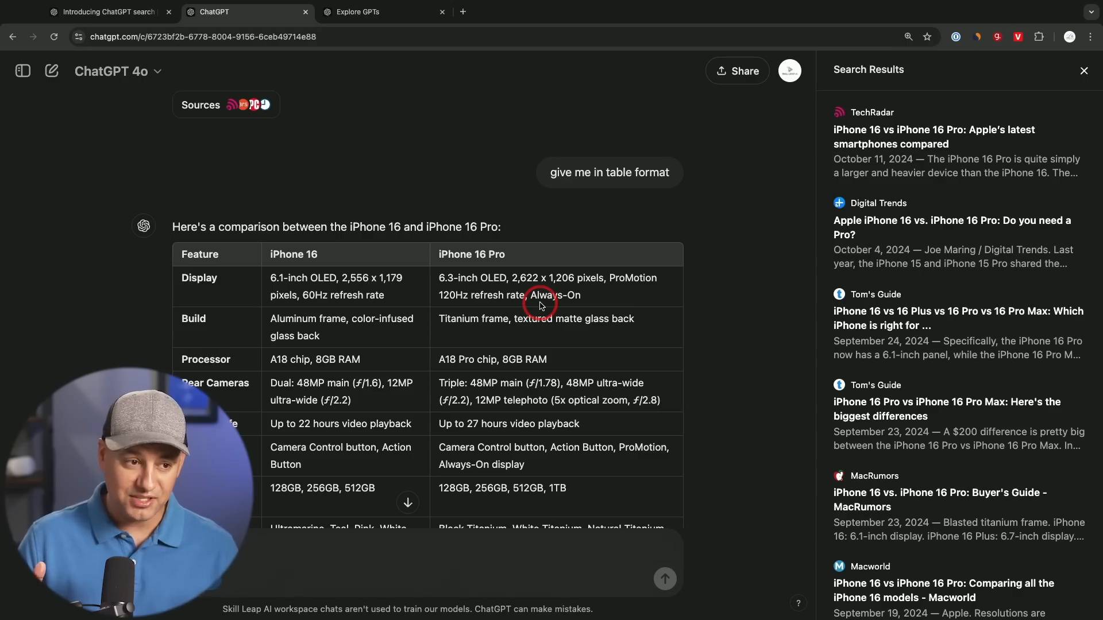
mouse_move(409, 261)
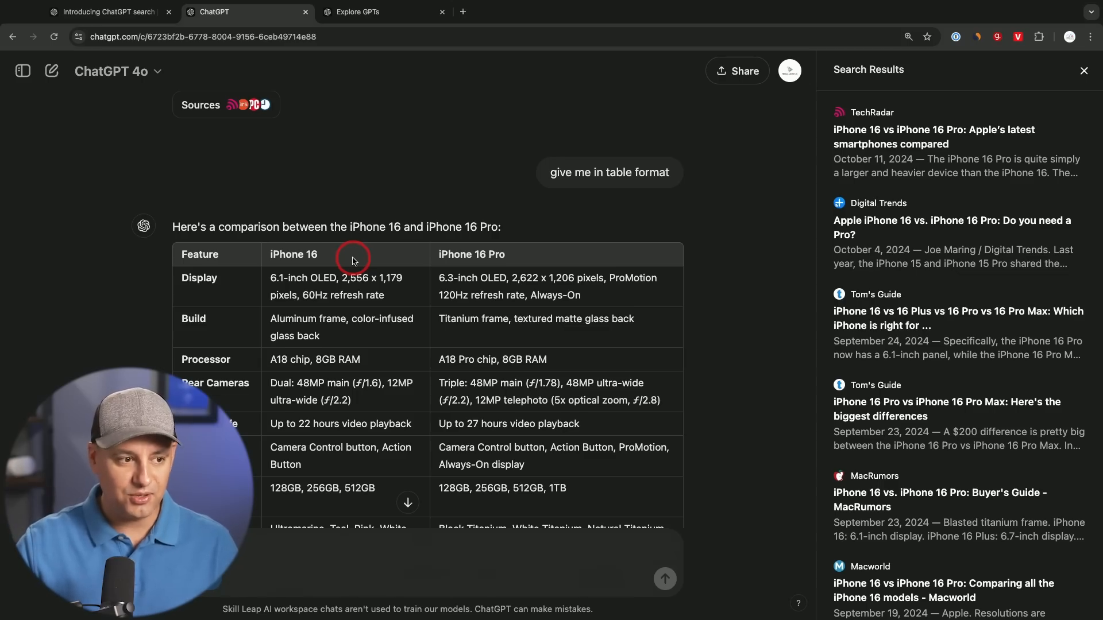
Scroll through the iPhone 16 vs 16 Pro table to the $799 vs $999 pricing and summary
scroll(down, 3)
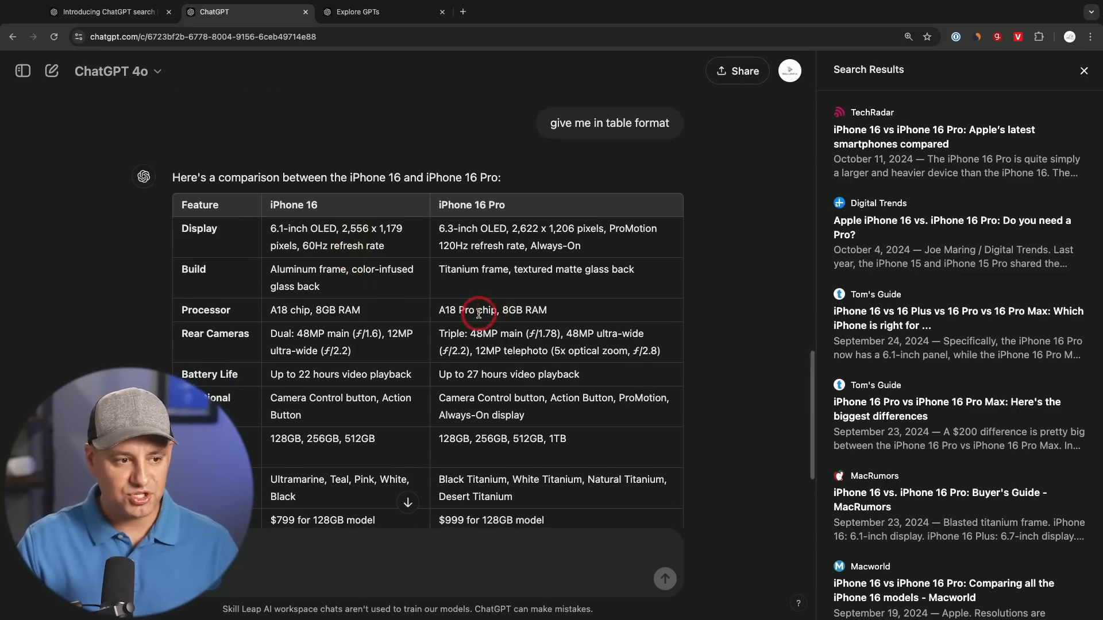
scroll(down, 3)
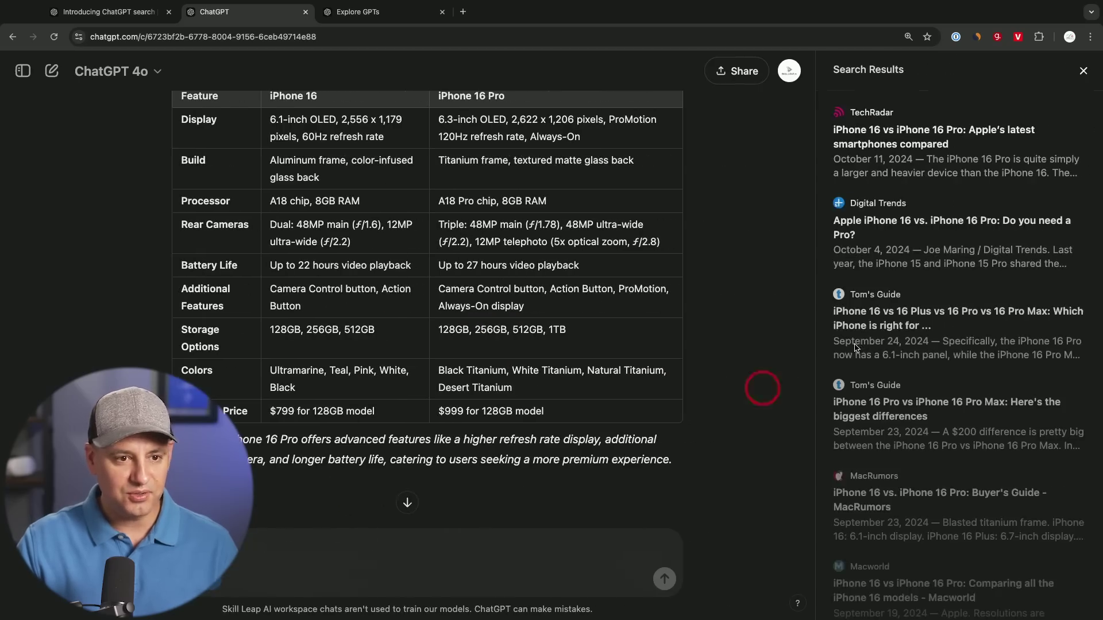
mouse_move(946, 312)
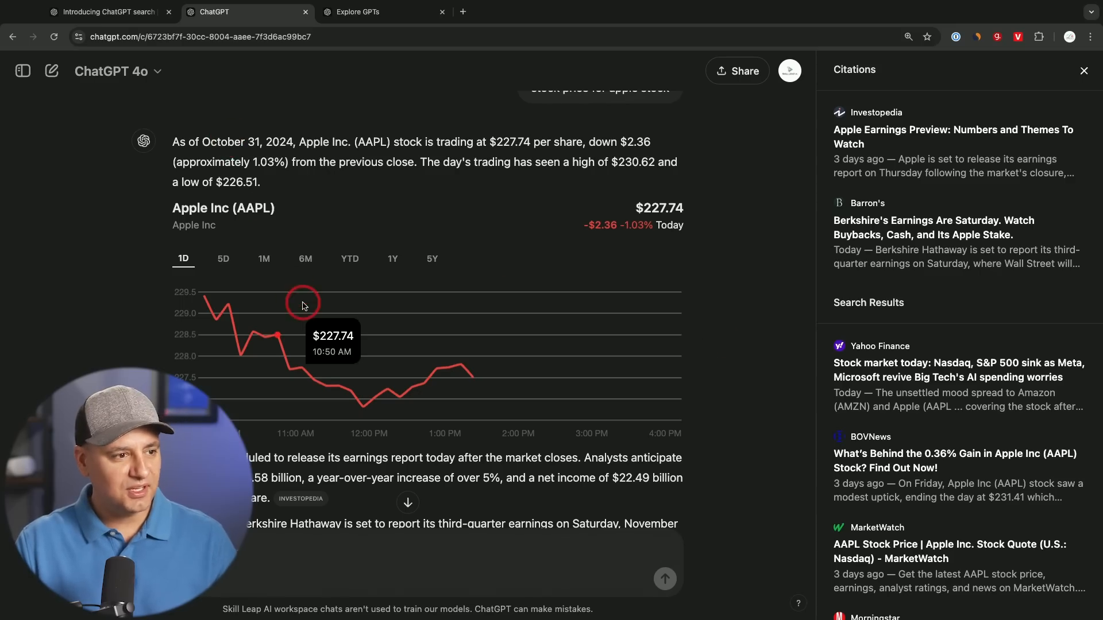
Switch the AAPL stock chart from 5D to the YTD range
click(223, 258)
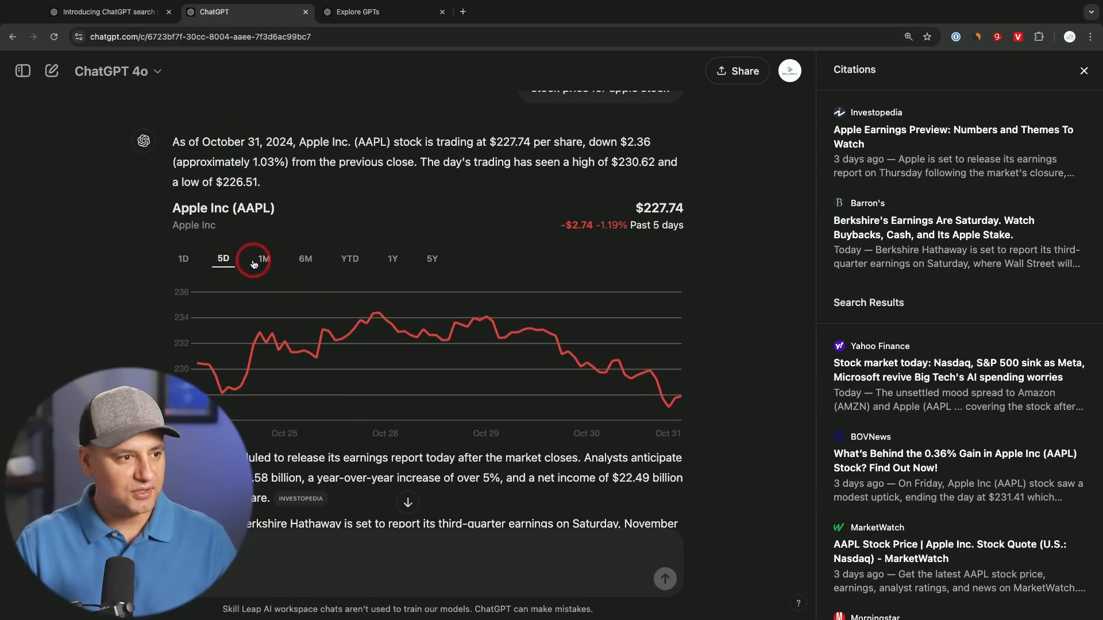
click(350, 260)
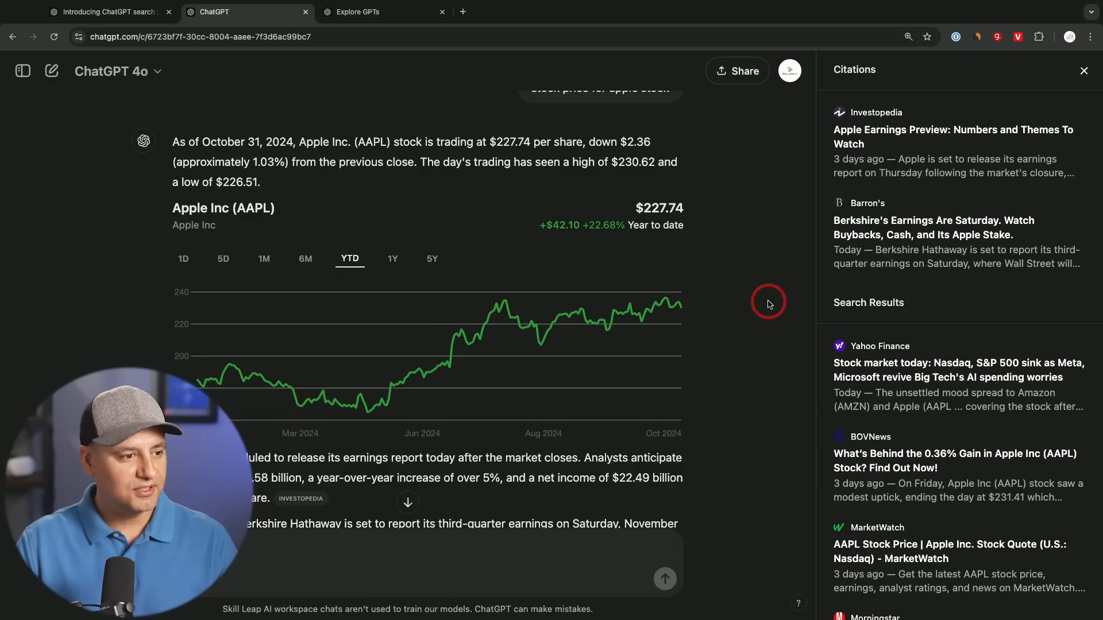
scroll(down, 3)
text(find me the best coffee shot in chicago)
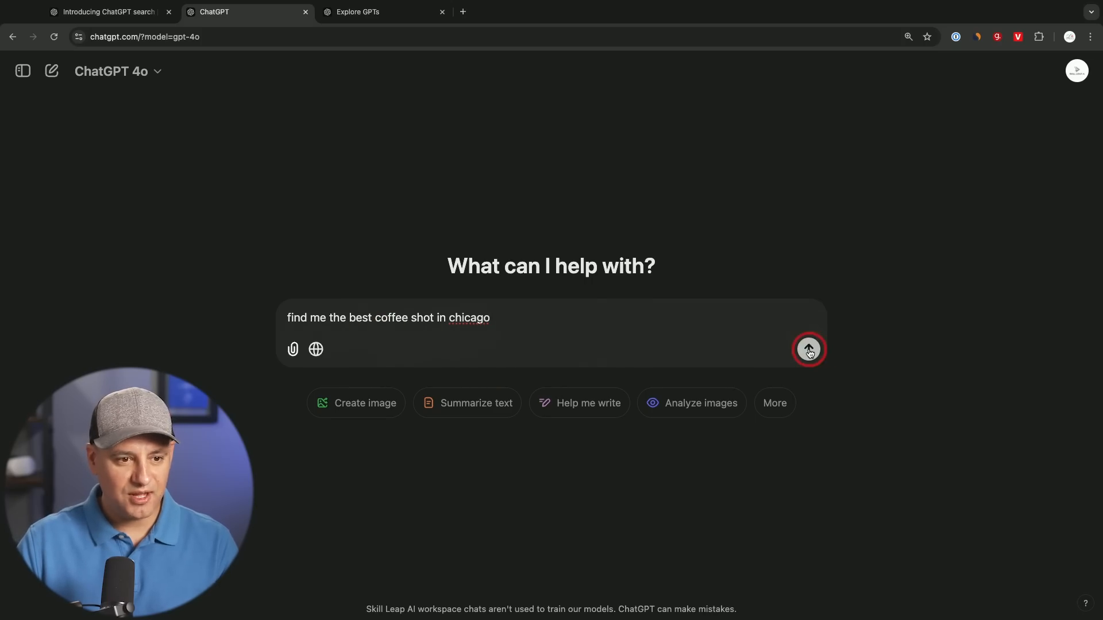
Ask for top-rated Chicago coffee shops and pan the map toward the South Loop
click(809, 349)
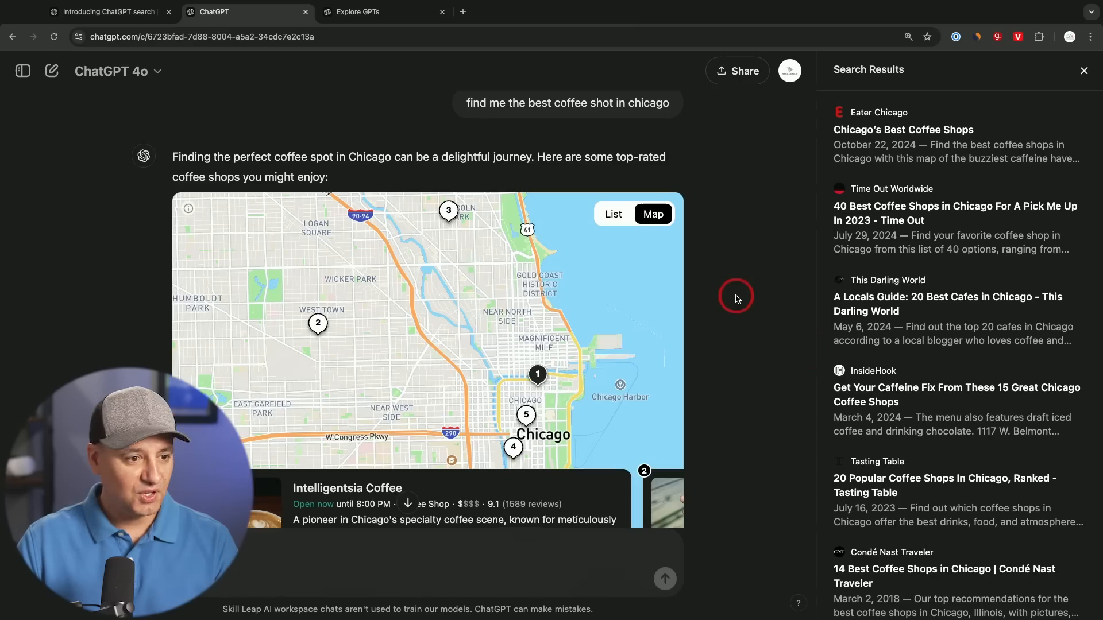
mouse_move(589, 312)
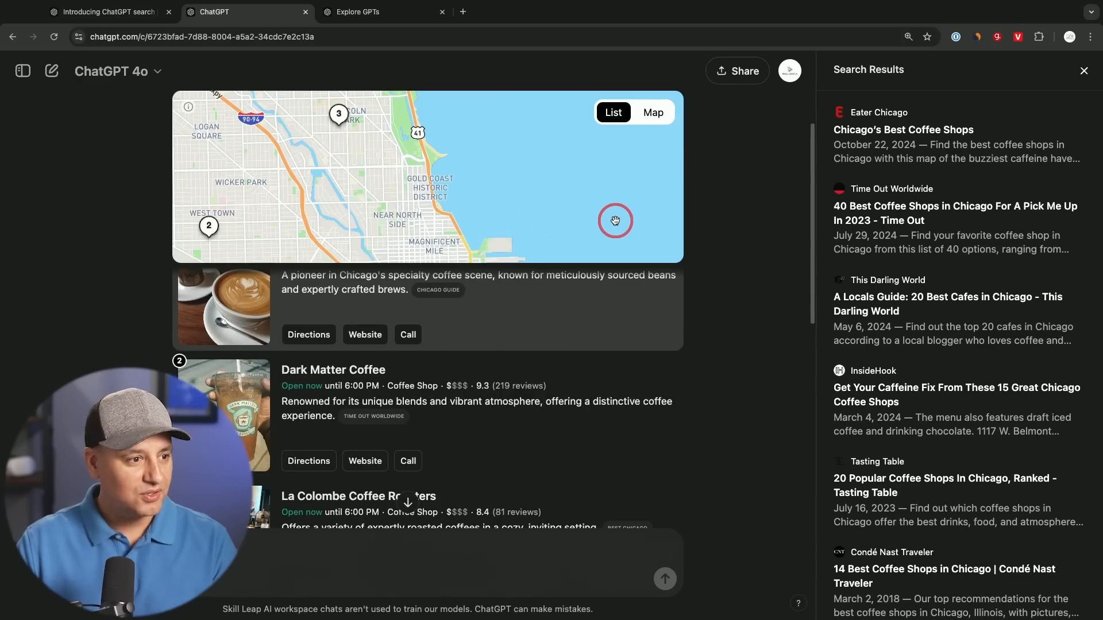
click(653, 113)
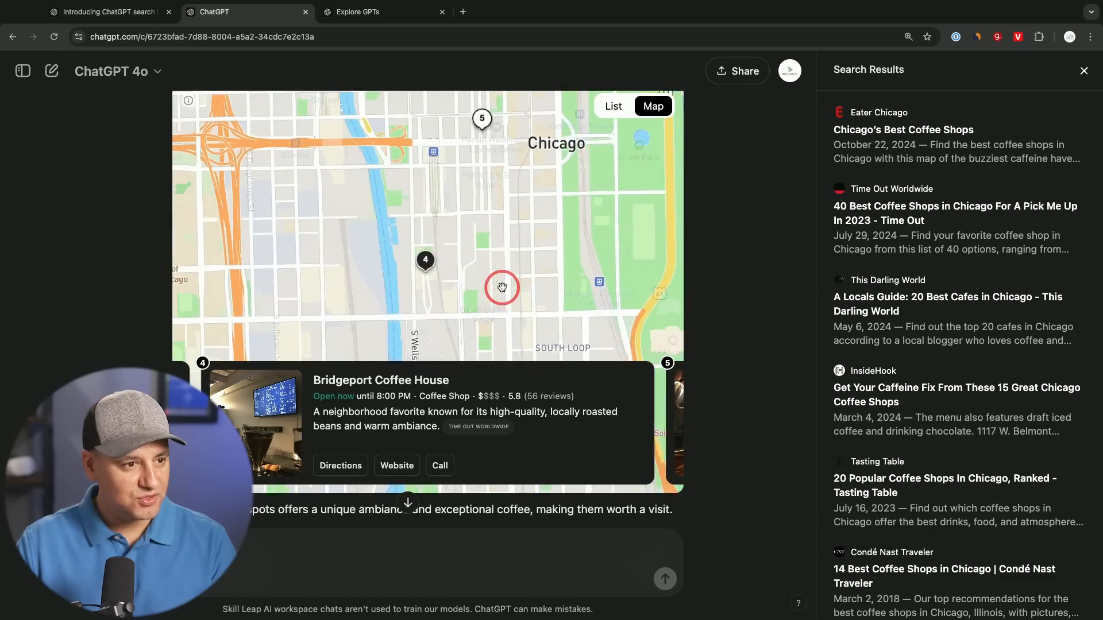
drag(502, 287, 488, 387)
text(find someone to fix my garage door)
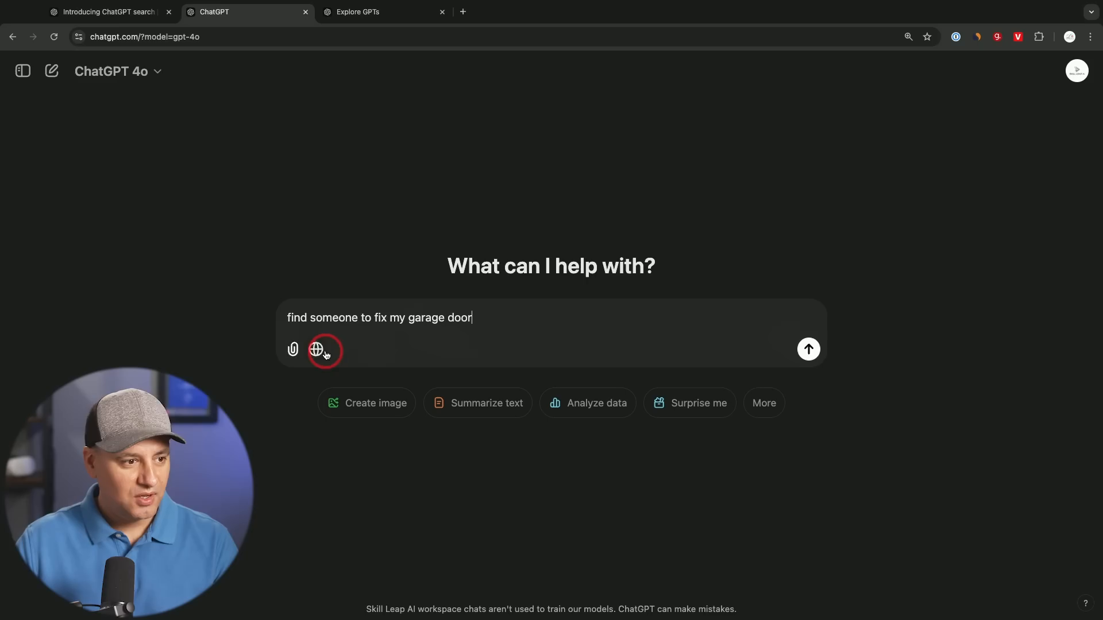
With web Search on, ask for garage door repair and pan the Chicago providers map
click(317, 351)
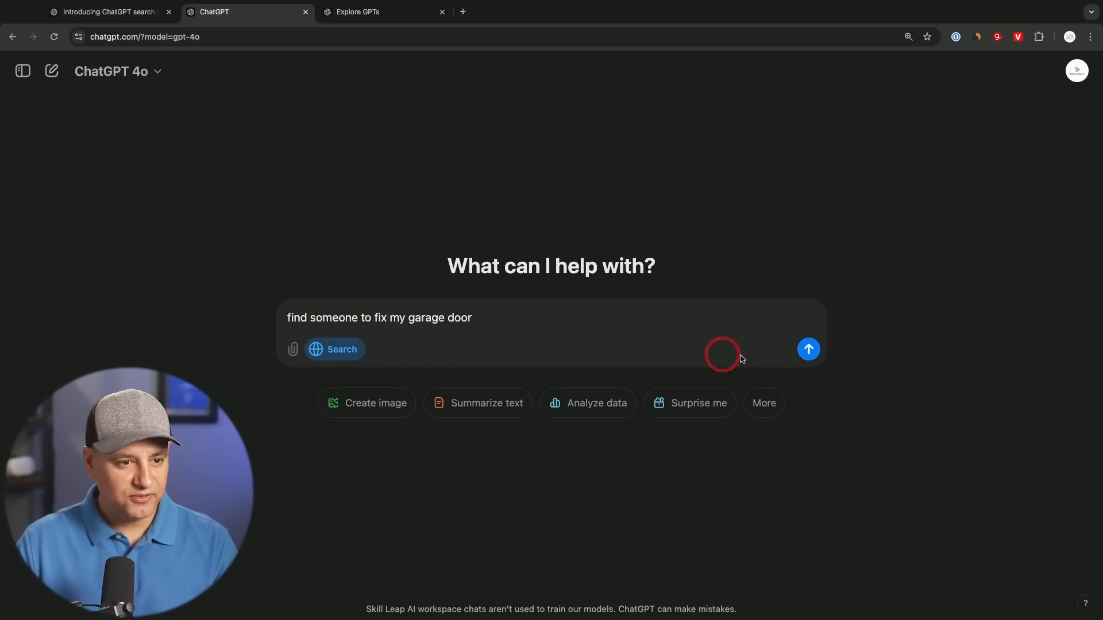
mouse_move(762, 354)
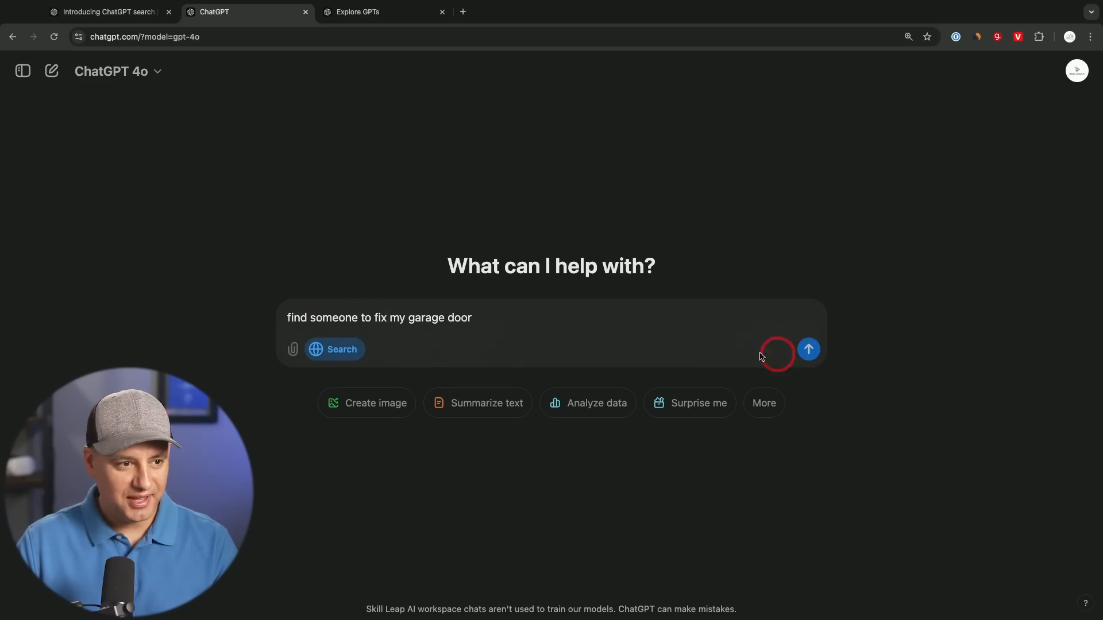
mouse_move(809, 356)
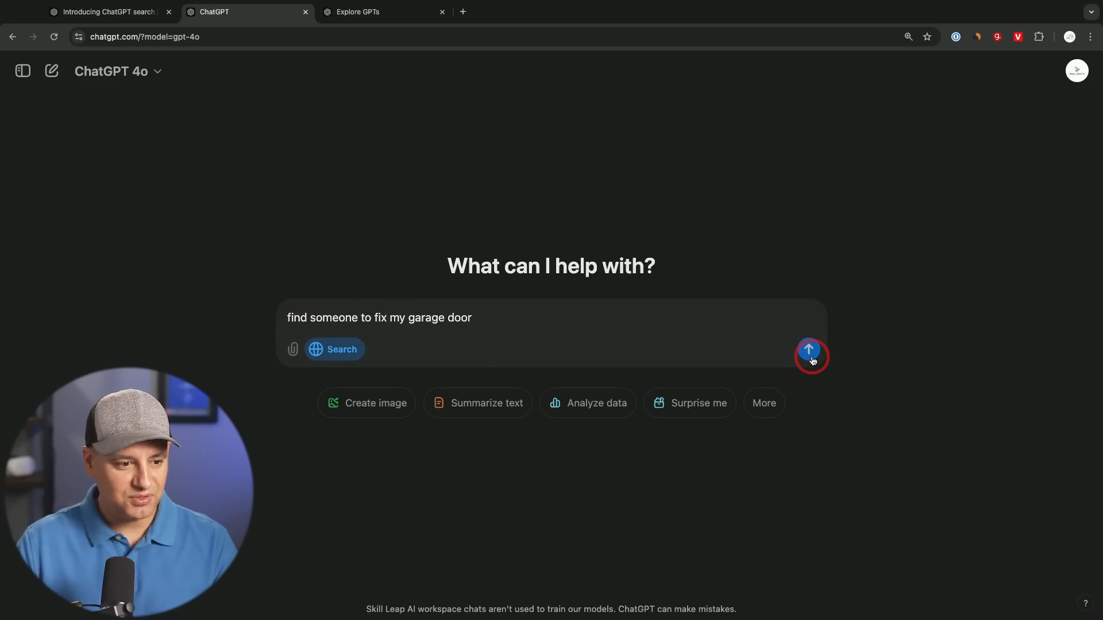
click(809, 350)
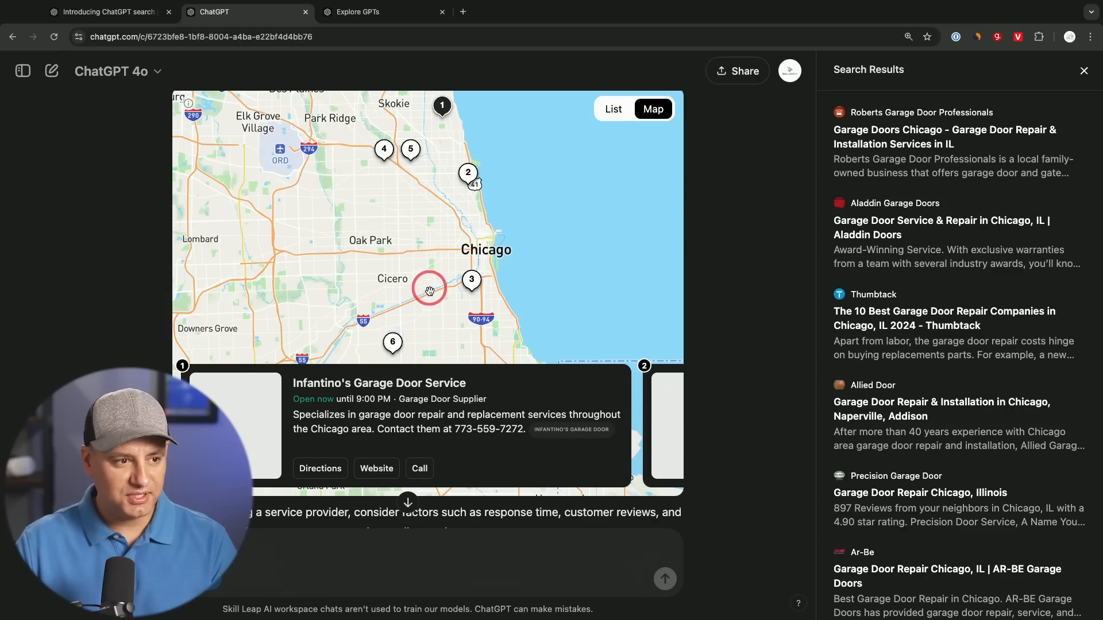
mouse_move(437, 253)
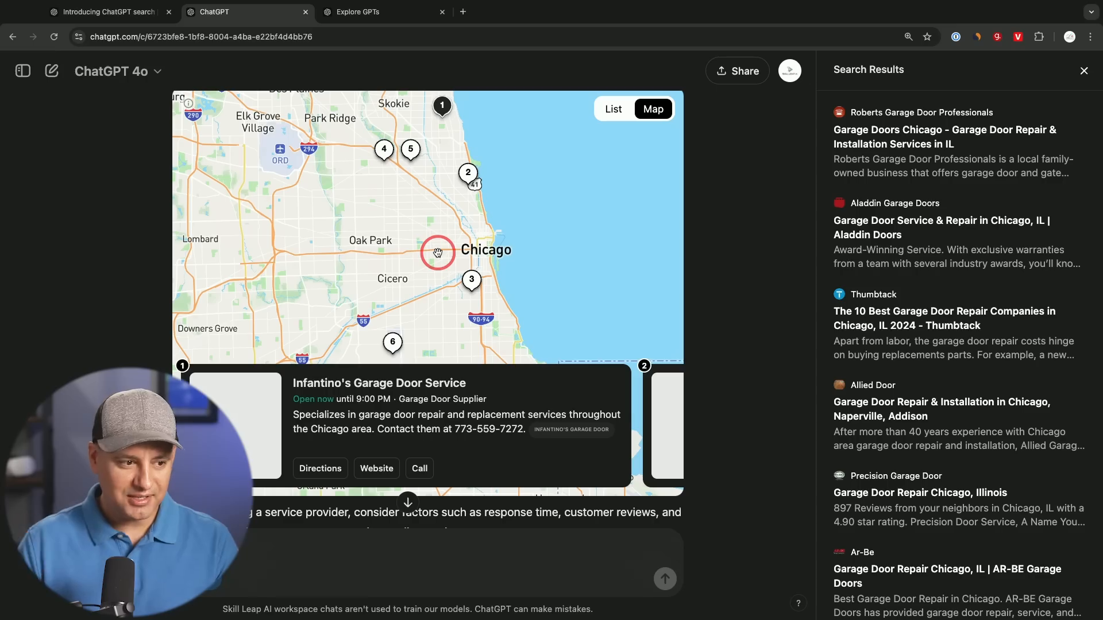
drag(437, 253, 437, 284)
text(is there a deal on flights from southwest to LA)
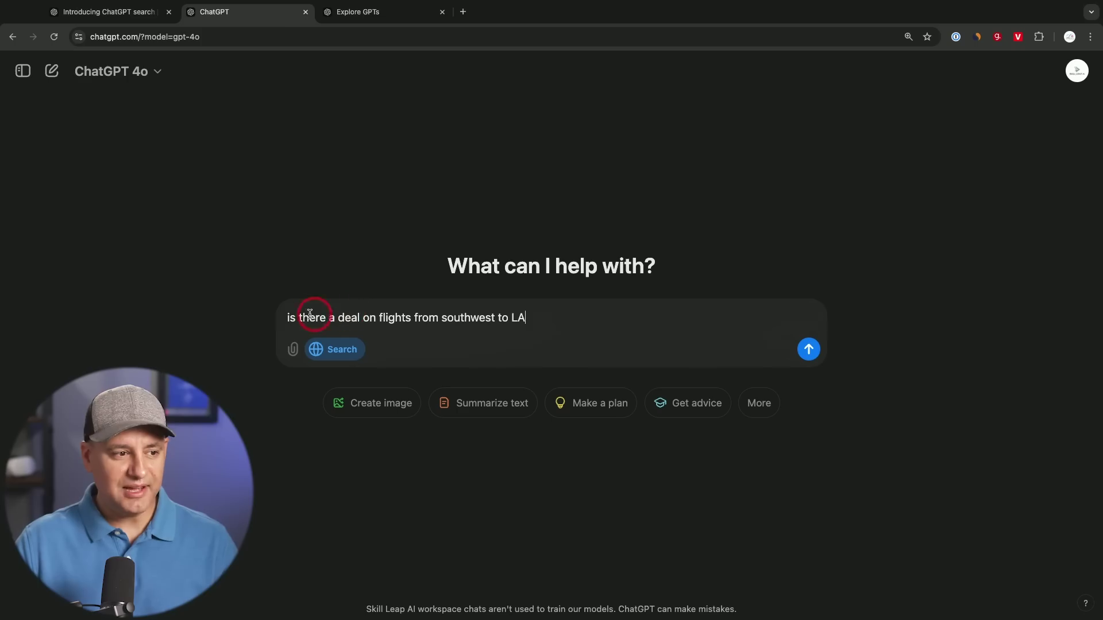
mouse_move(374, 317)
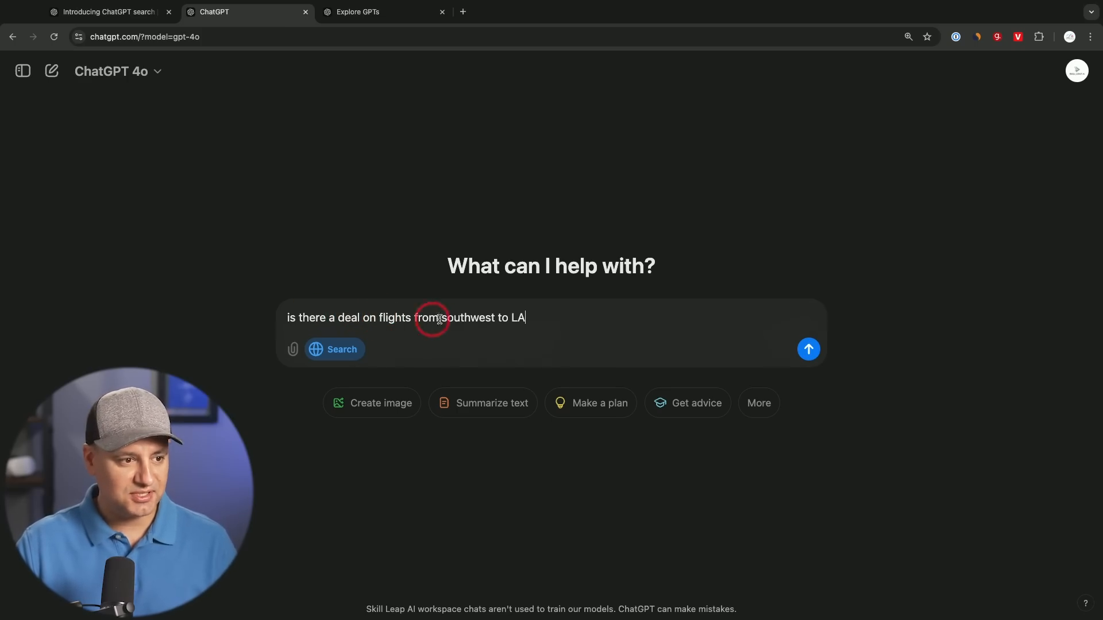
Ask for Southwest deals to LA, follow the Low Fare Calendar link, close Google Flights
click(809, 349)
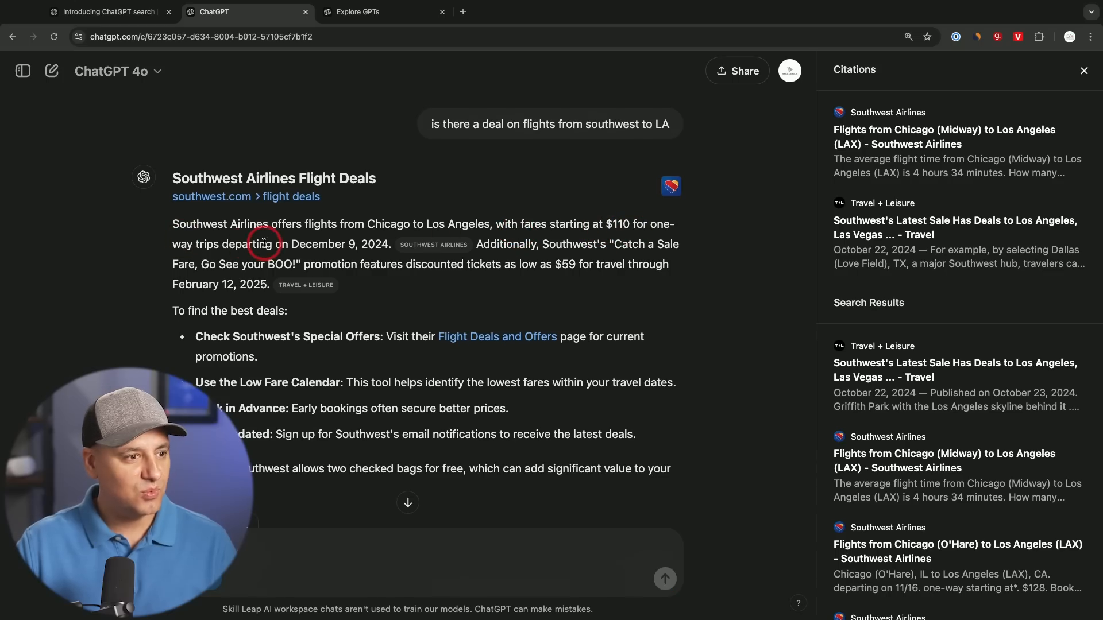
mouse_move(344, 245)
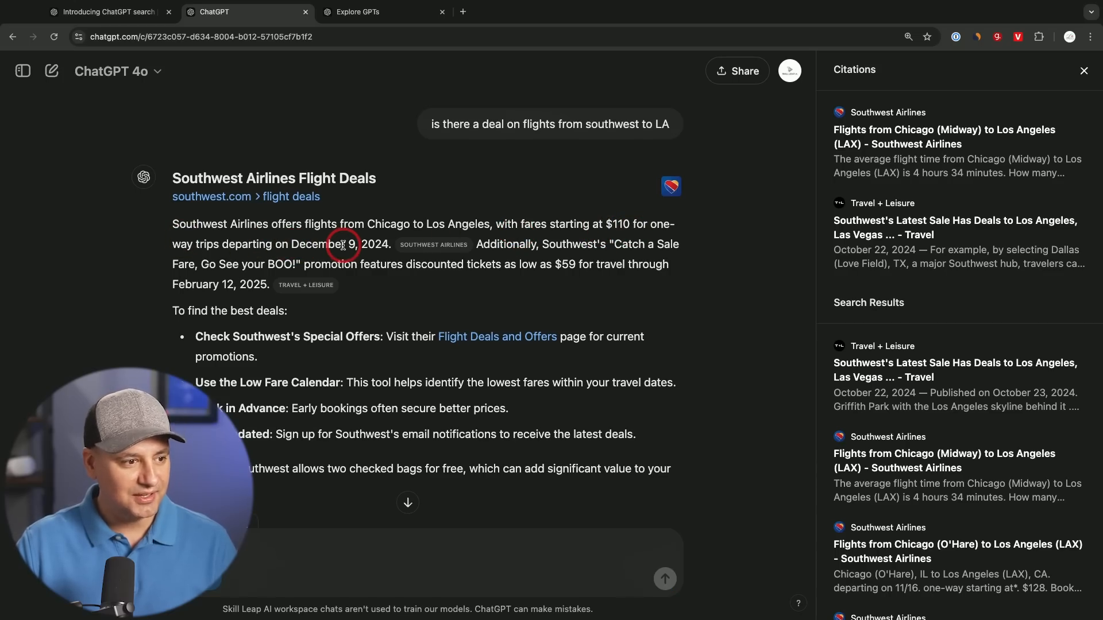
scroll(down, 3)
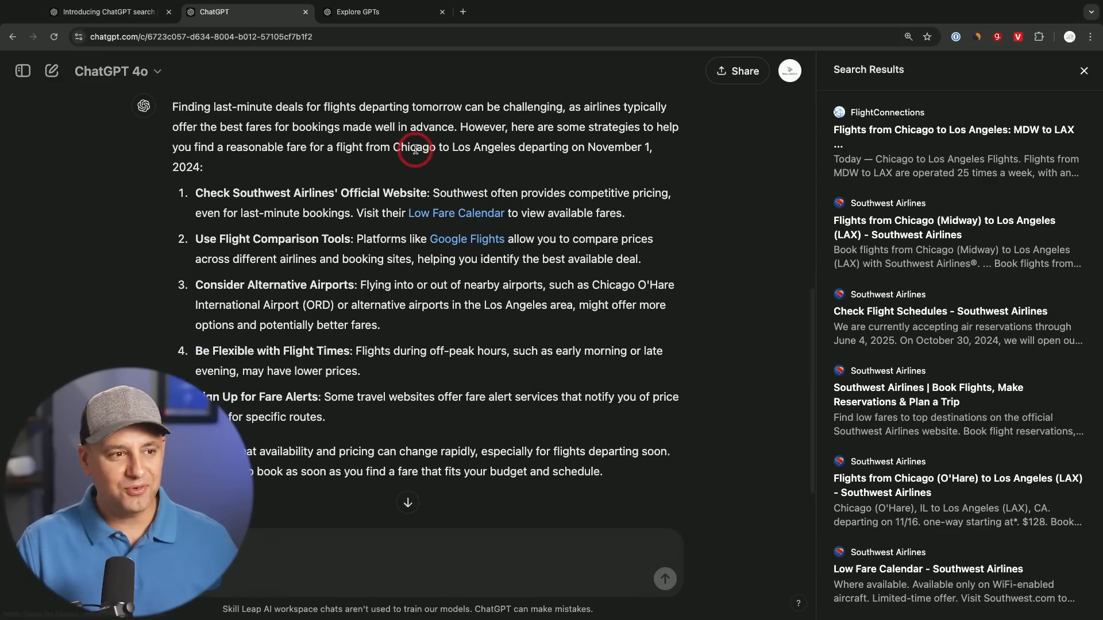
mouse_move(434, 218)
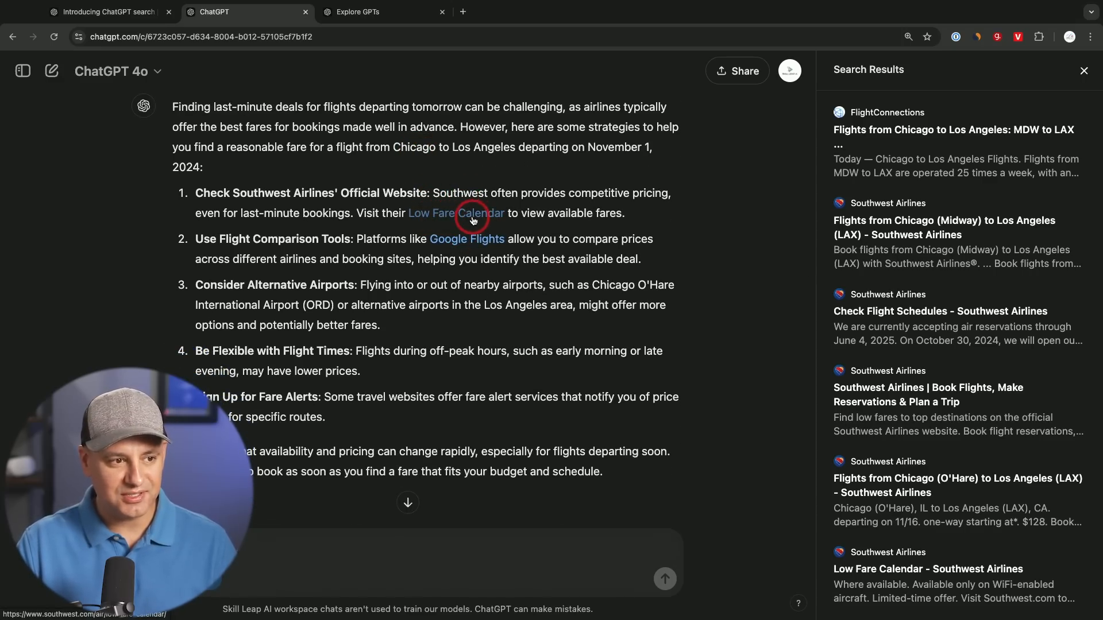
click(455, 214)
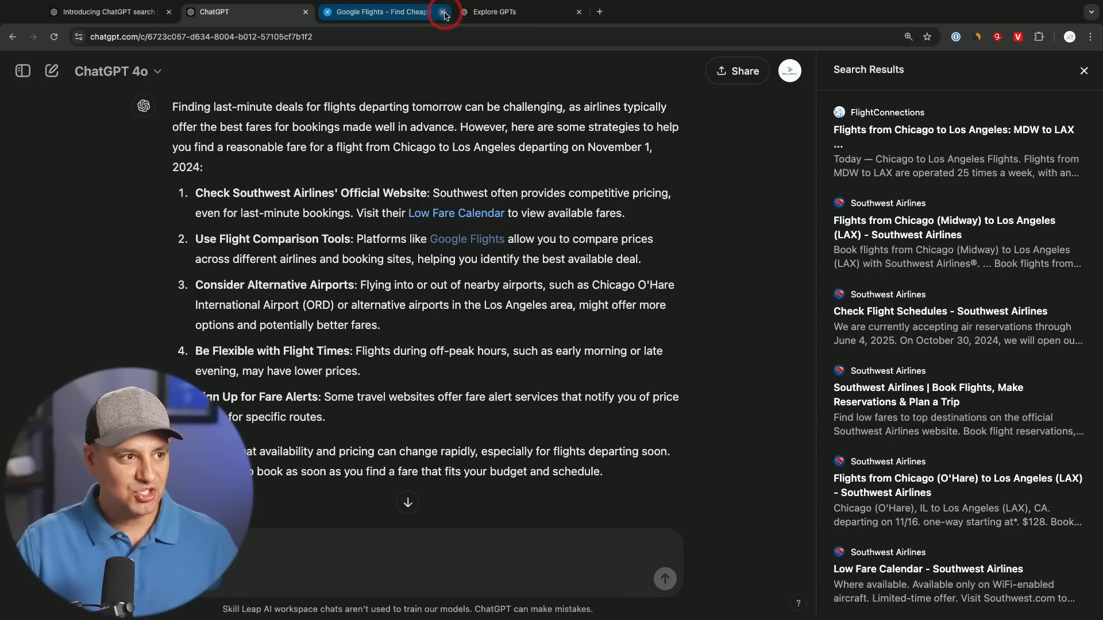
click(441, 11)
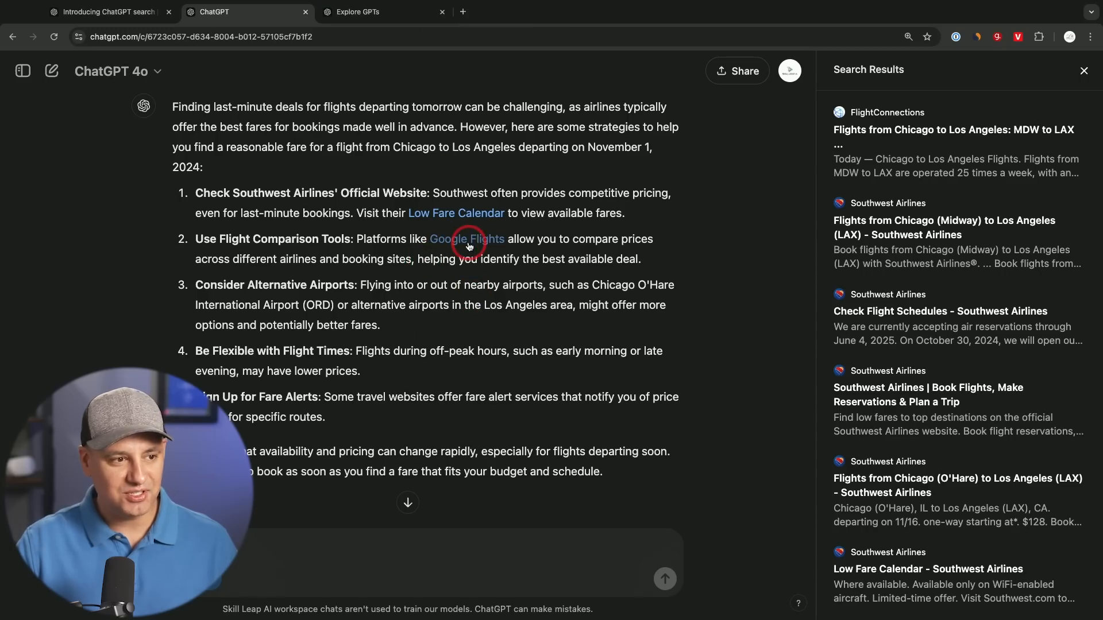
mouse_move(591, 269)
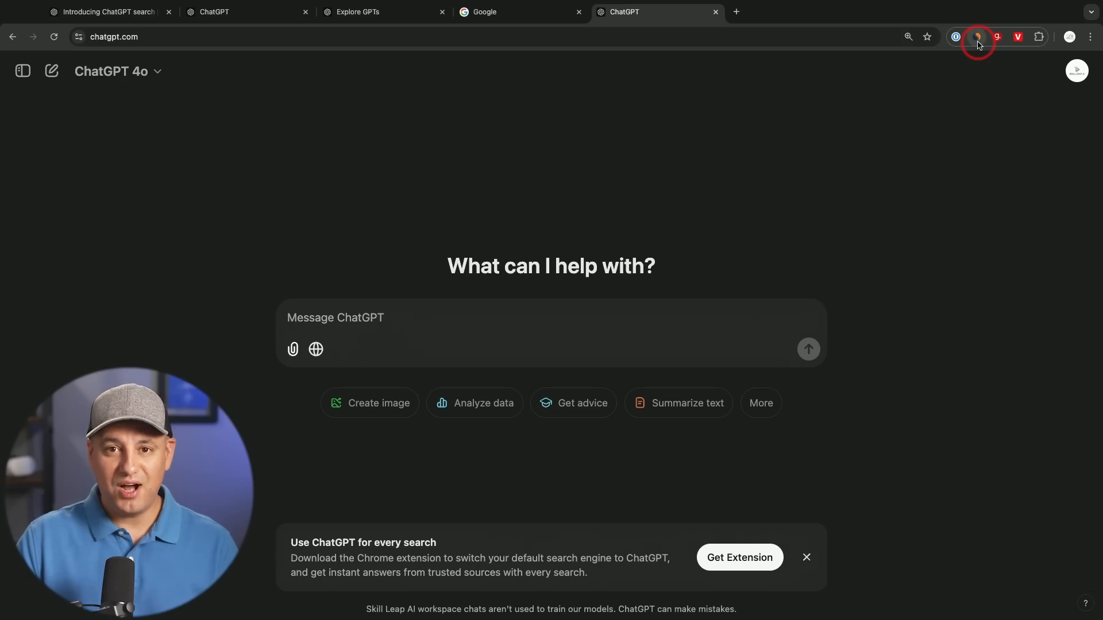
mouse_move(977, 39)
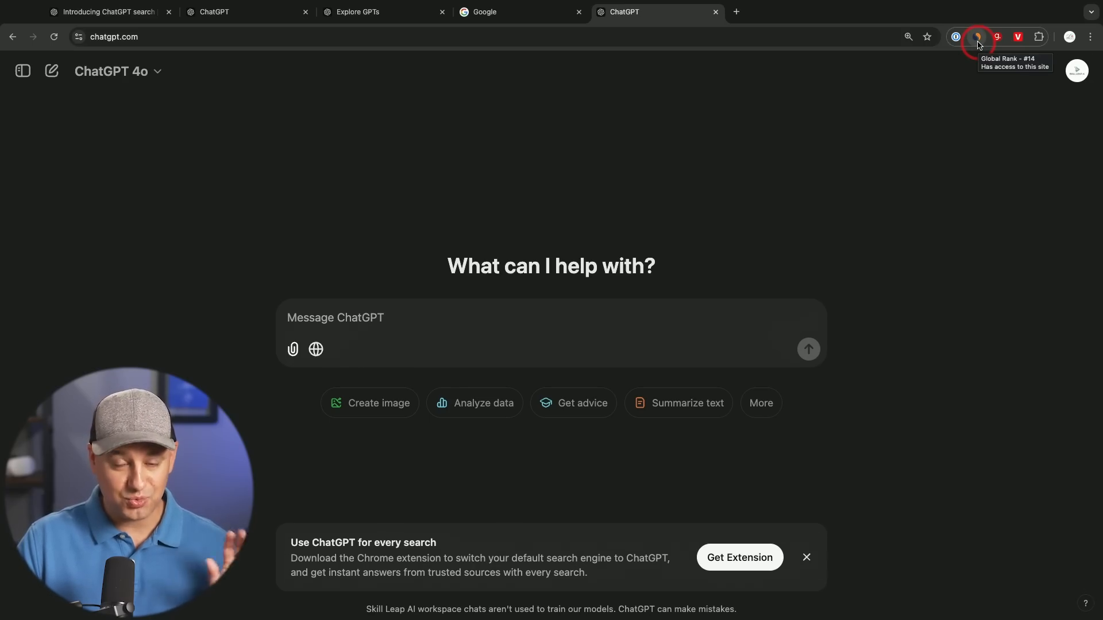
Show Similarweb stats for chatgpt.com (3.1B visits) and google.com (82B visits)
click(977, 36)
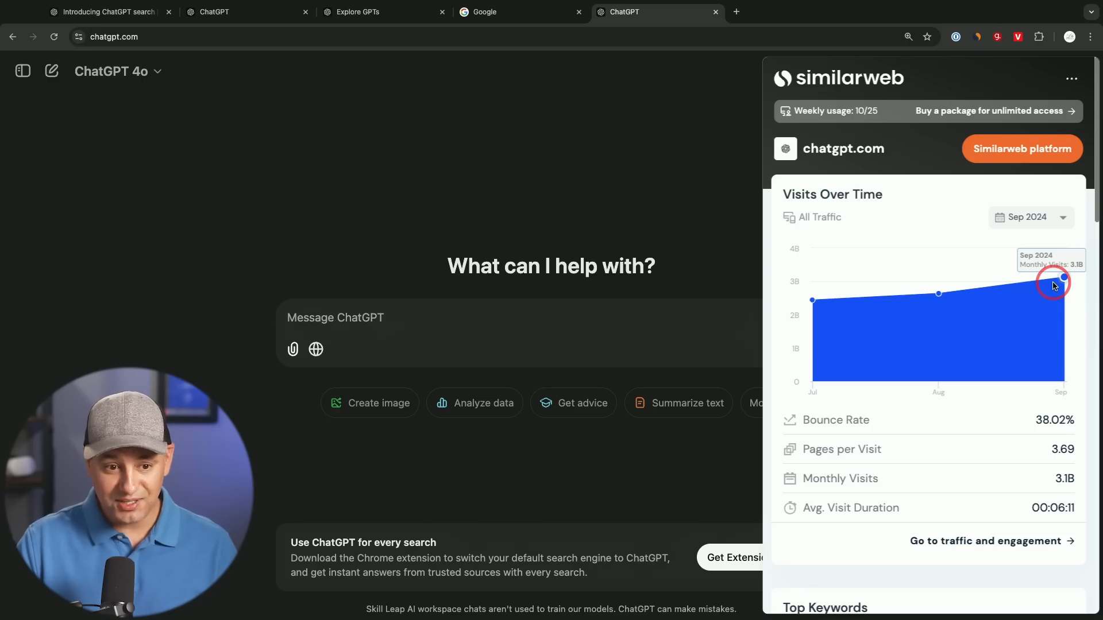
mouse_move(1038, 283)
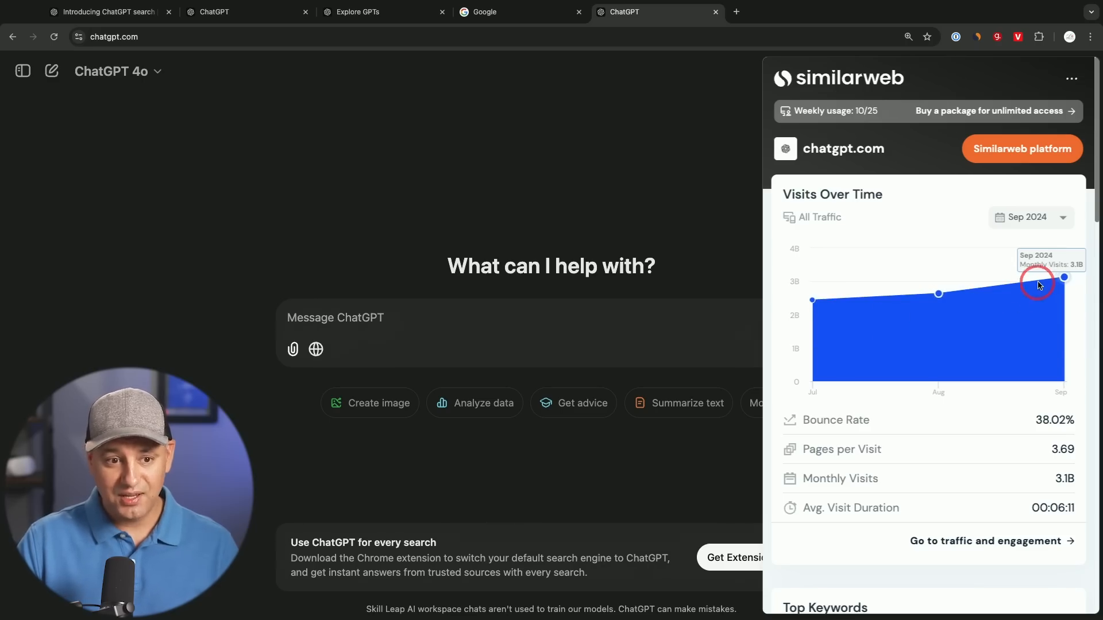
mouse_move(701, 137)
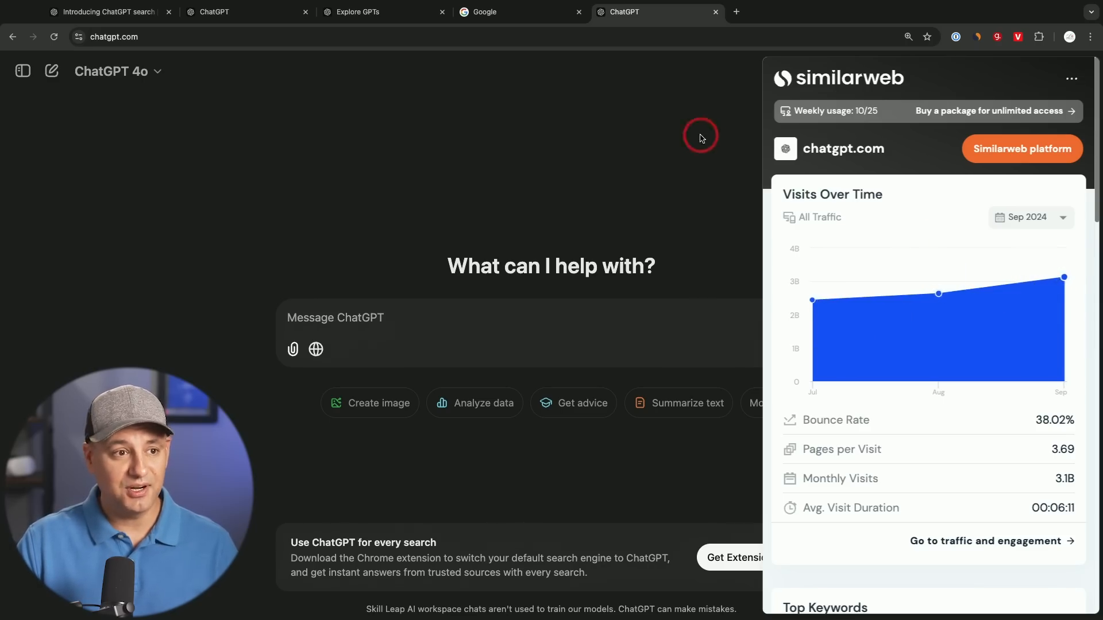
click(489, 12)
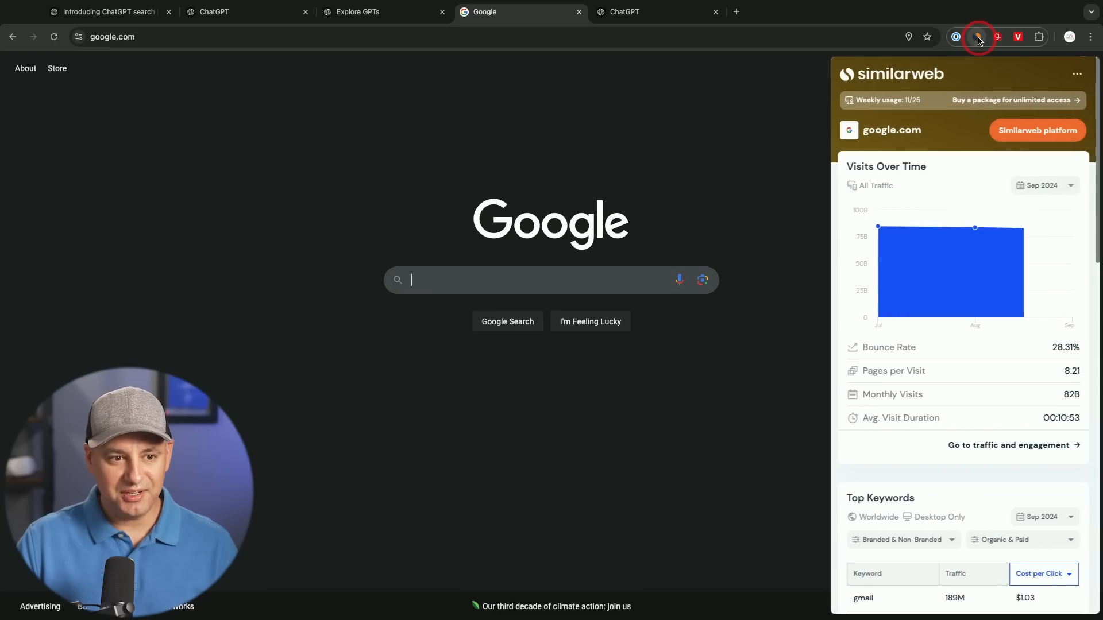